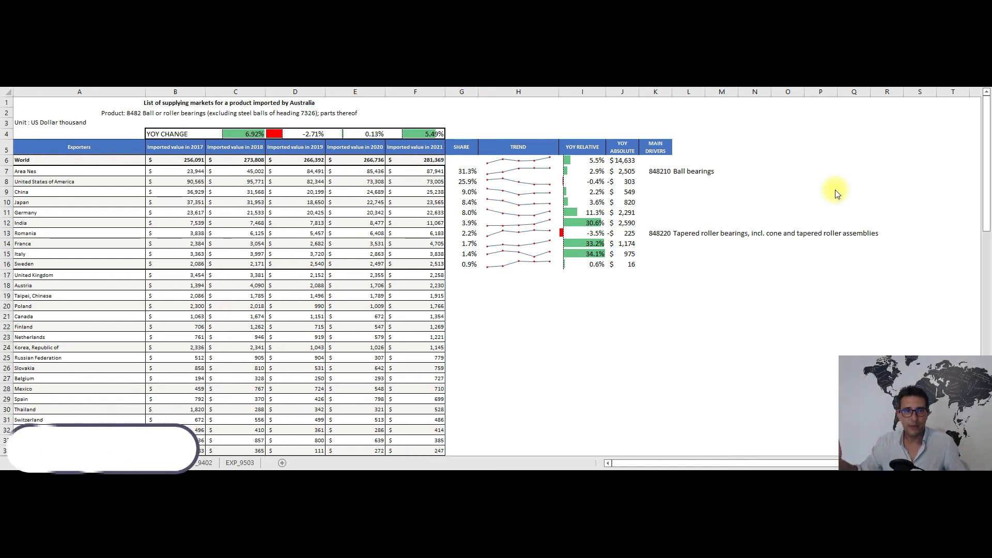
{"action": "mouse_move", "coordinate": [842, 201]}
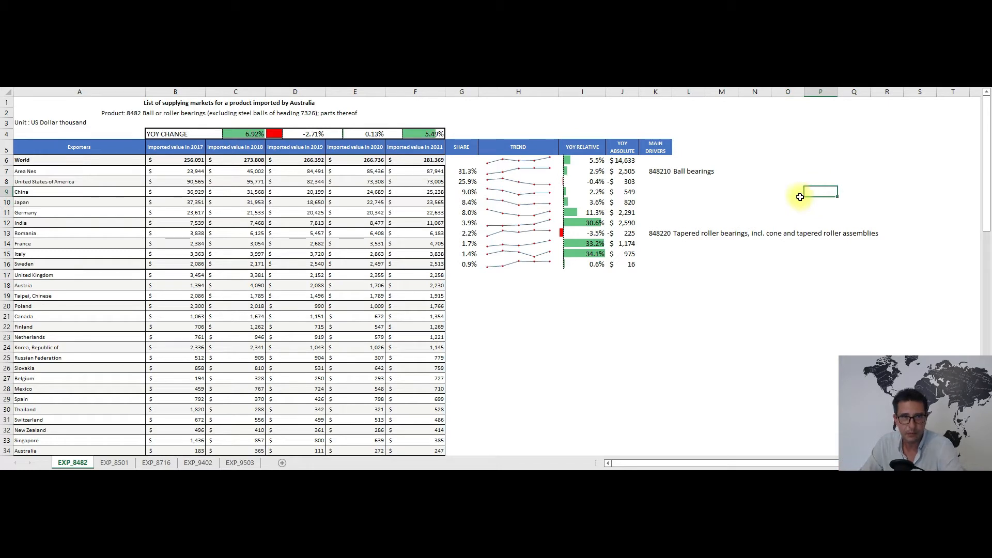
{"action": "mouse_move", "coordinate": [773, 199]}
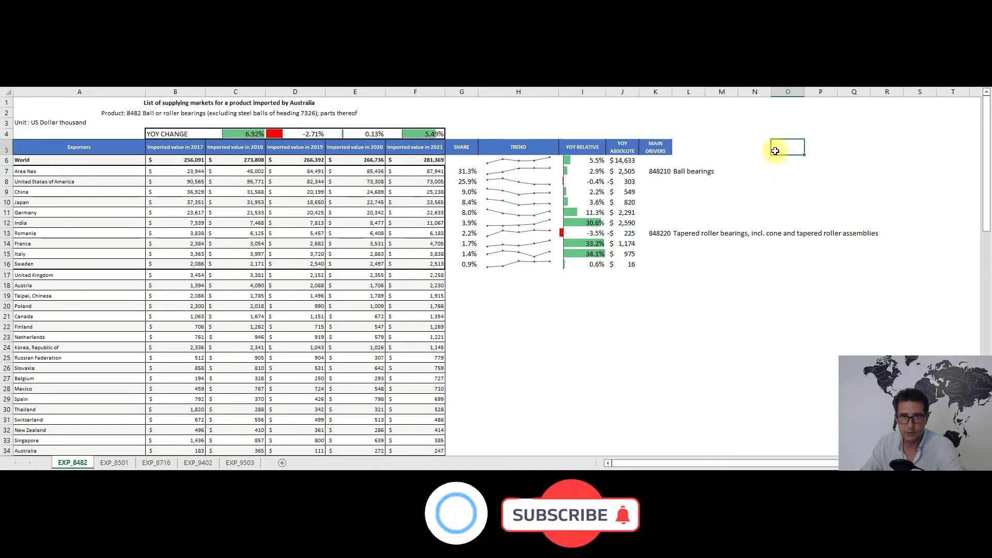
- Select cells in the current import sheet, then bring up the EXP_8501 electric motors and generators sheet
{"action": "left_click", "coordinate": [788, 171]}
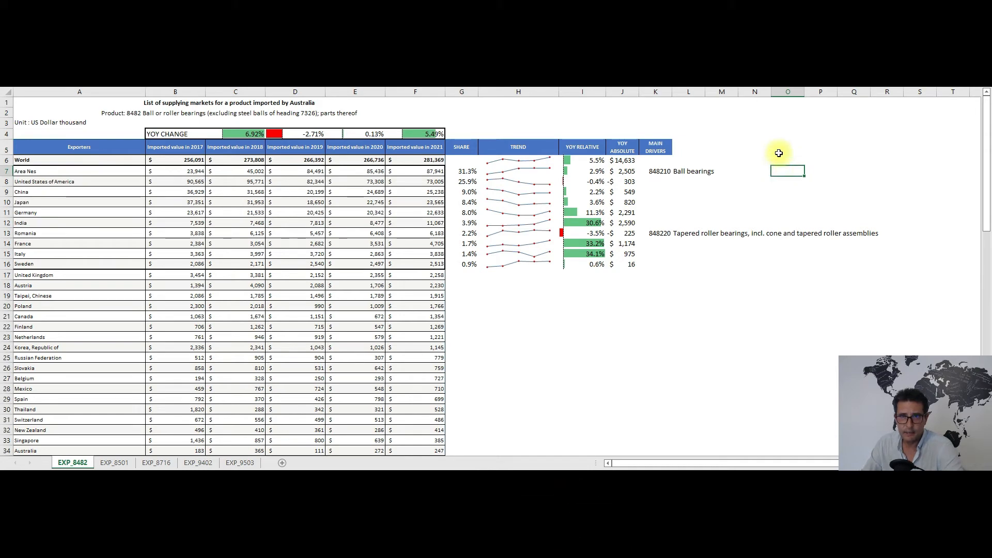
{"action": "mouse_move", "coordinate": [801, 150]}
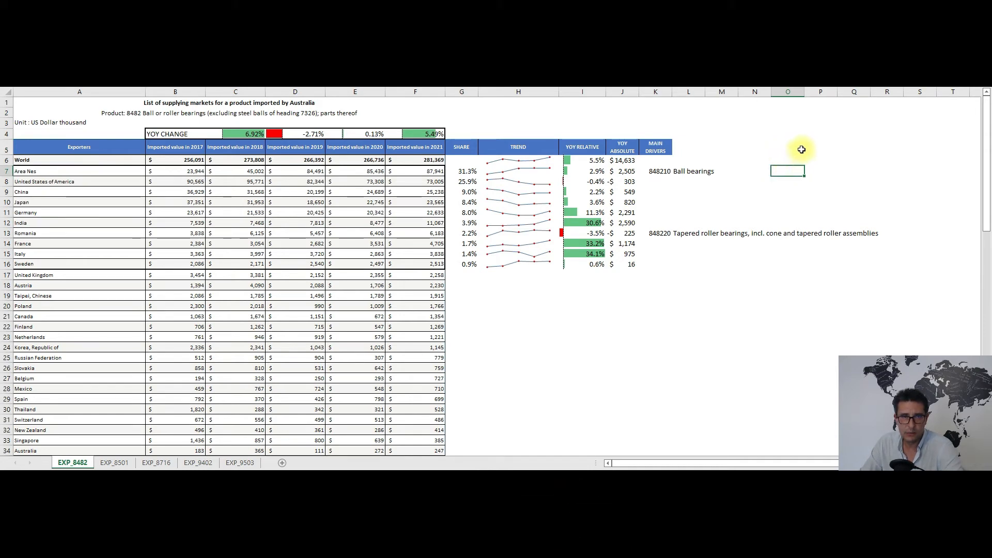
{"action": "mouse_move", "coordinate": [798, 156]}
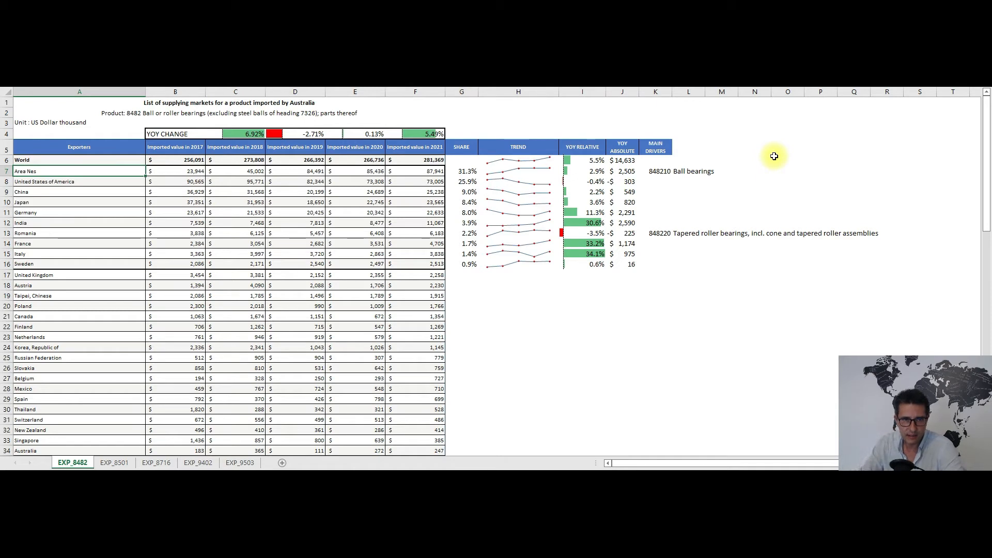
{"action": "left_click", "coordinate": [788, 159]}
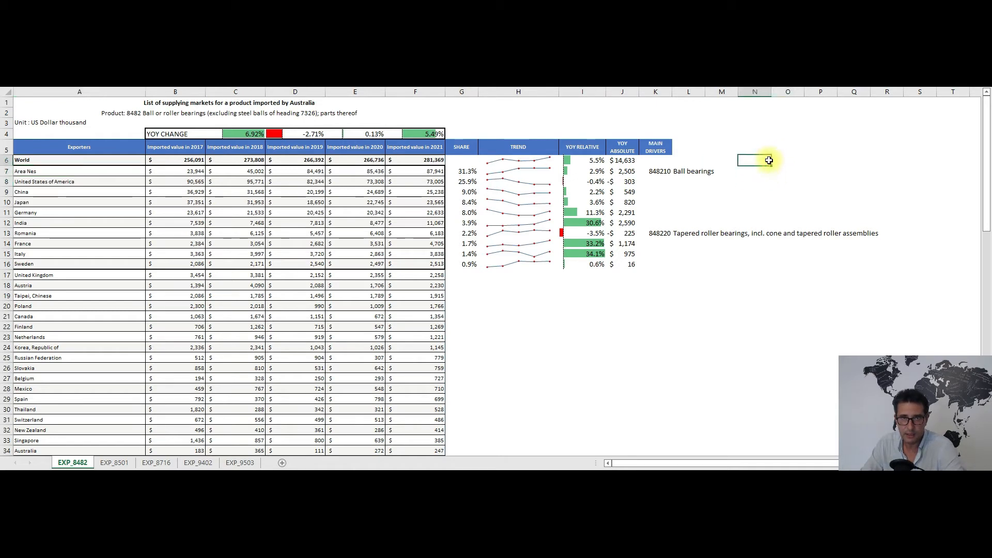
{"action": "left_click", "coordinate": [754, 182]}
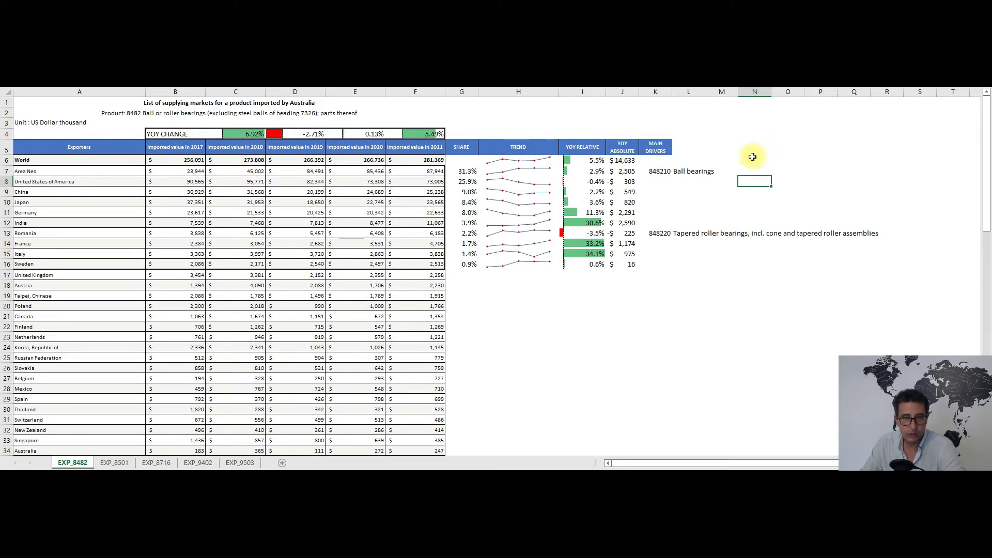
{"action": "mouse_move", "coordinate": [762, 162]}
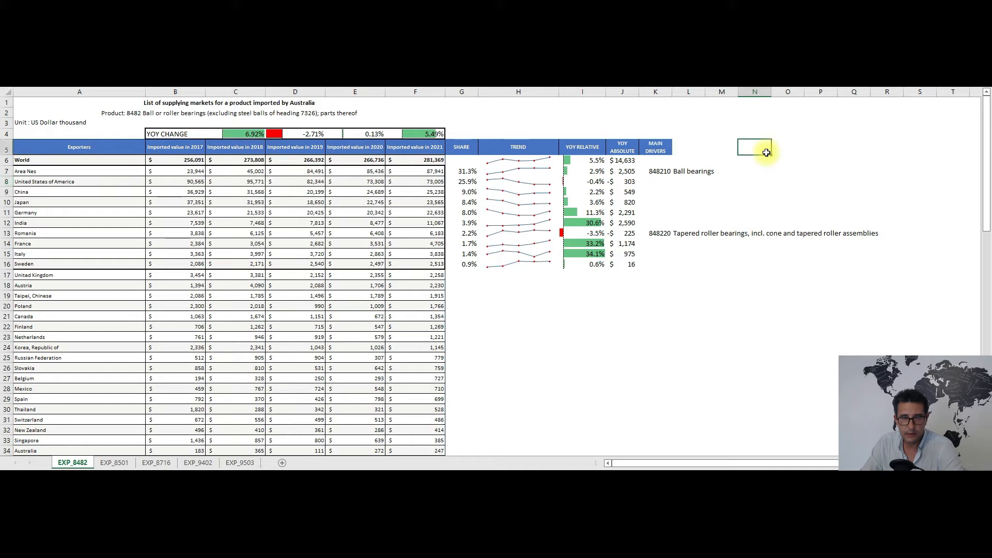
{"action": "mouse_move", "coordinate": [758, 168]}
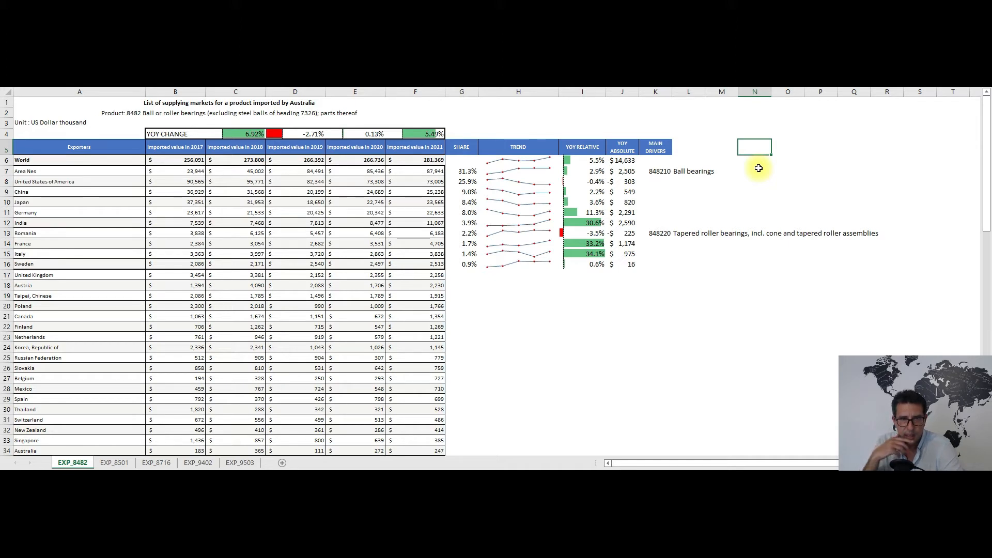
{"action": "mouse_move", "coordinate": [848, 156]}
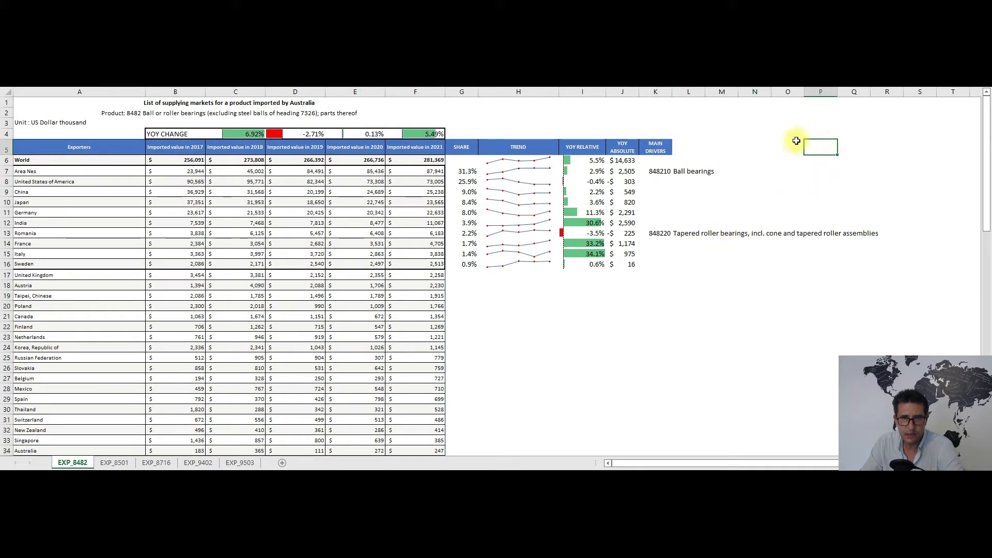
{"action": "mouse_move", "coordinate": [810, 172]}
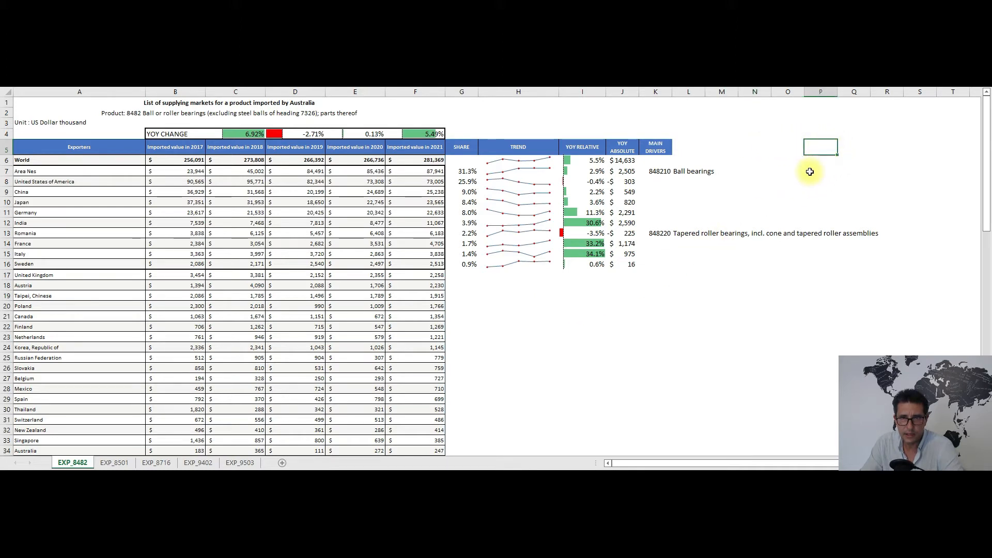
{"action": "mouse_move", "coordinate": [815, 174]}
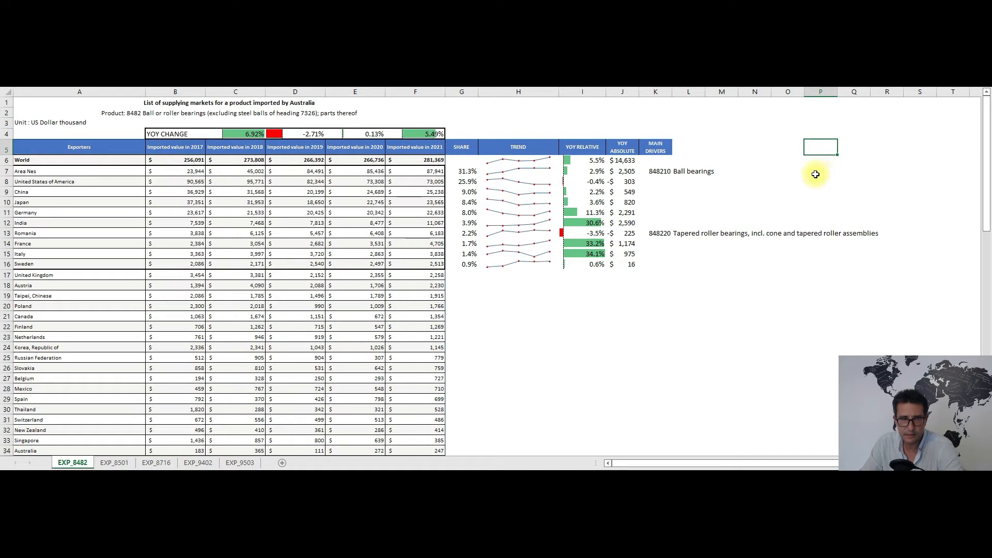
{"action": "mouse_move", "coordinate": [811, 180]}
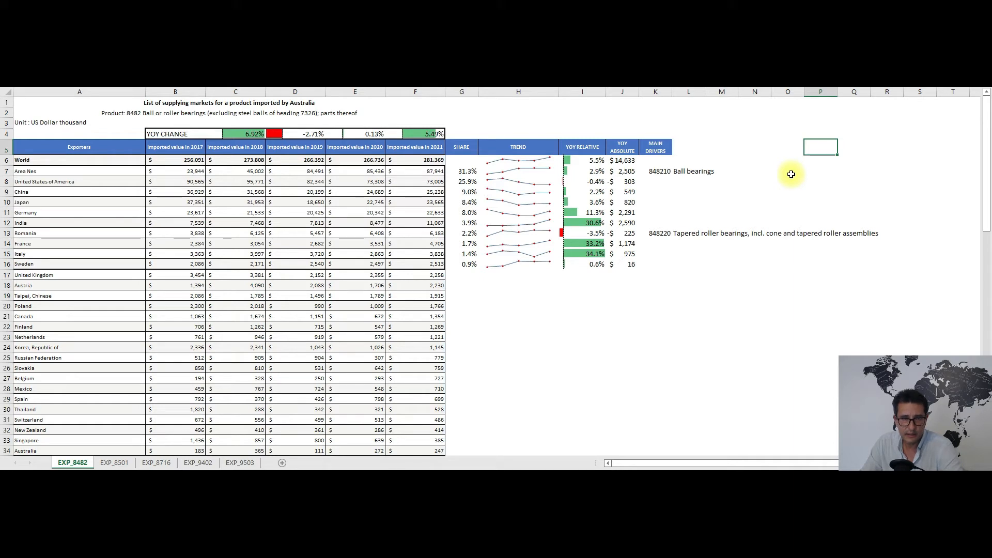
{"action": "mouse_move", "coordinate": [801, 166]}
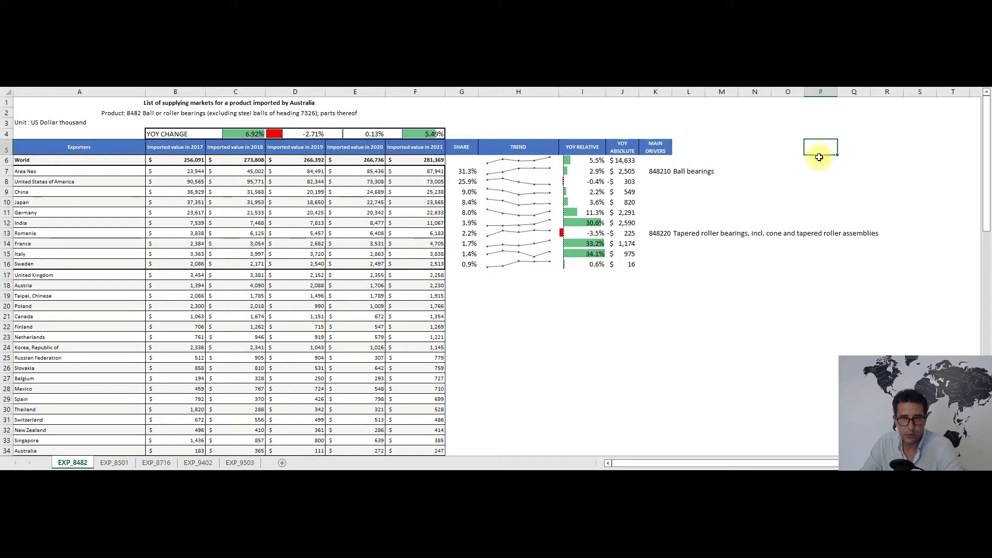
{"action": "mouse_move", "coordinate": [818, 157]}
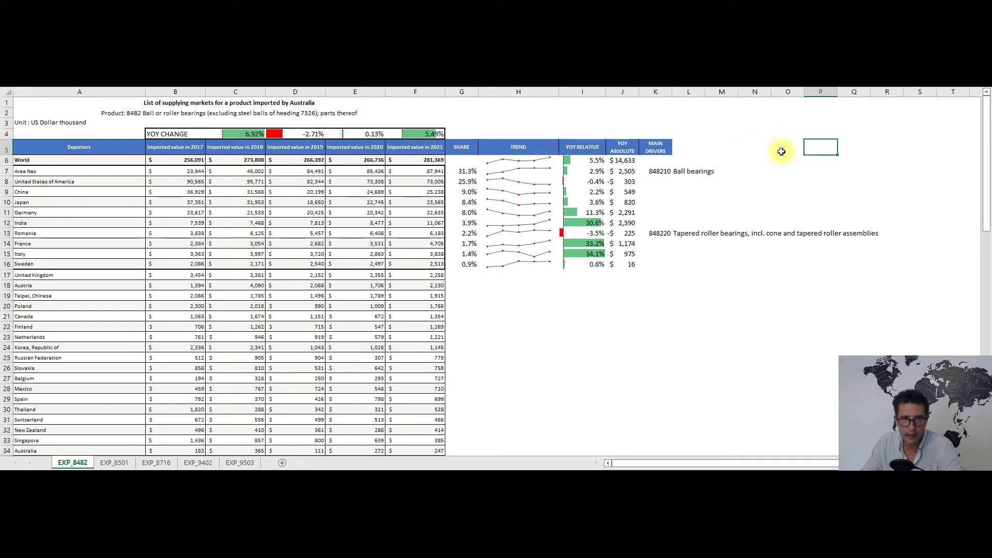
{"action": "mouse_move", "coordinate": [800, 152]}
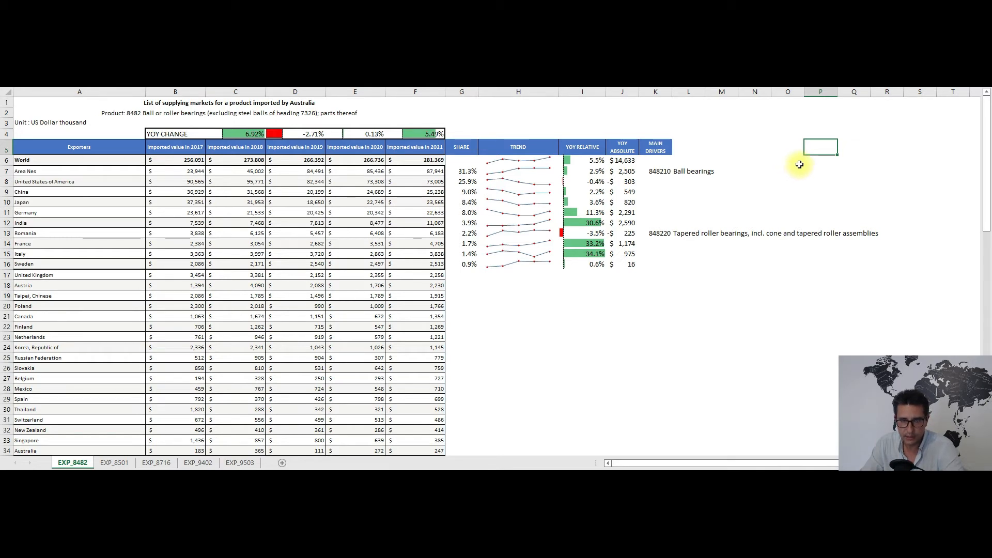
{"action": "mouse_move", "coordinate": [785, 172]}
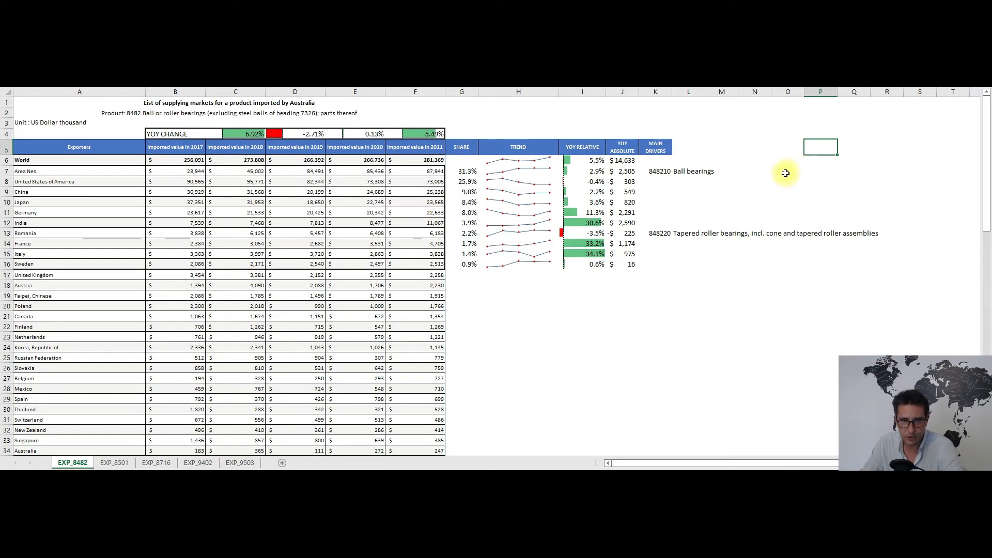
{"action": "mouse_move", "coordinate": [811, 174]}
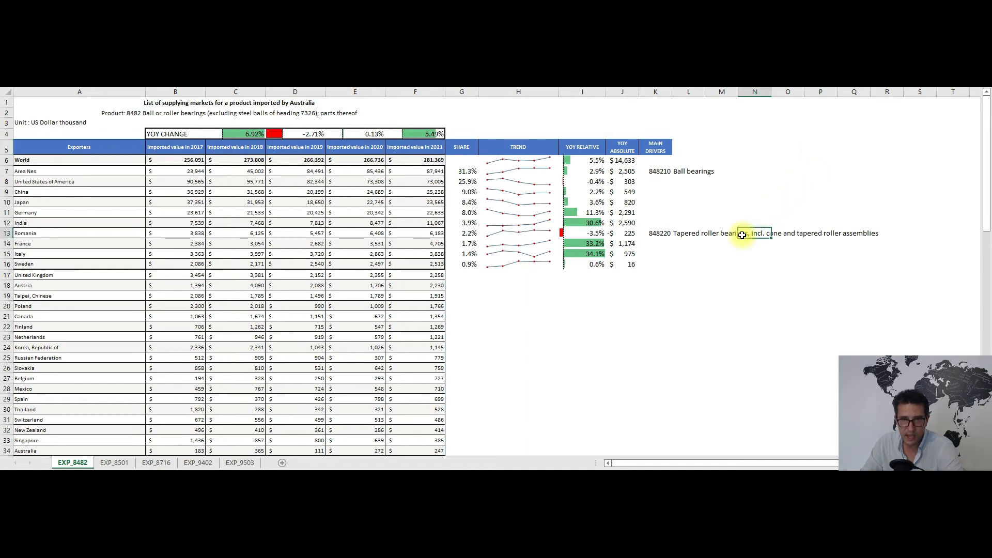
{"action": "mouse_move", "coordinate": [738, 263]}
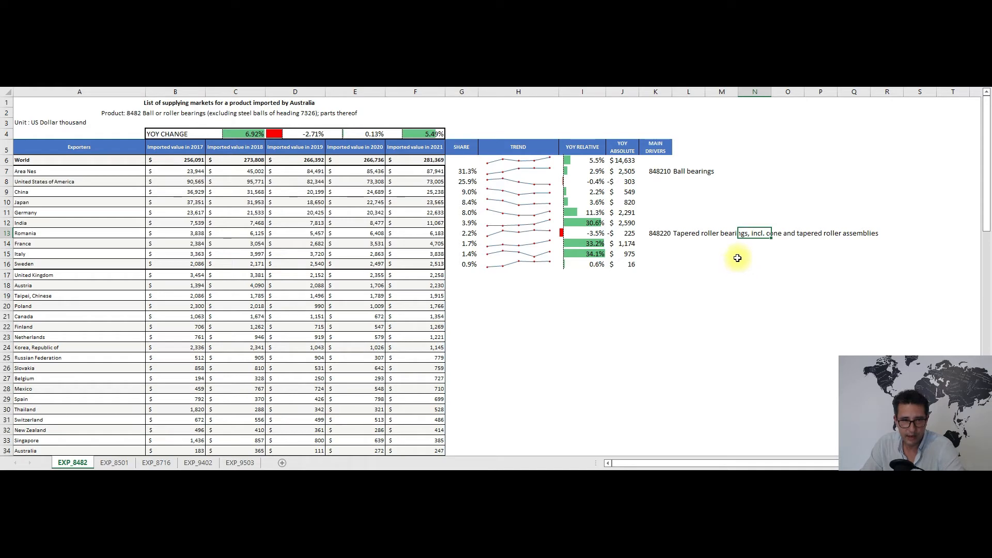
{"action": "mouse_move", "coordinate": [723, 260]}
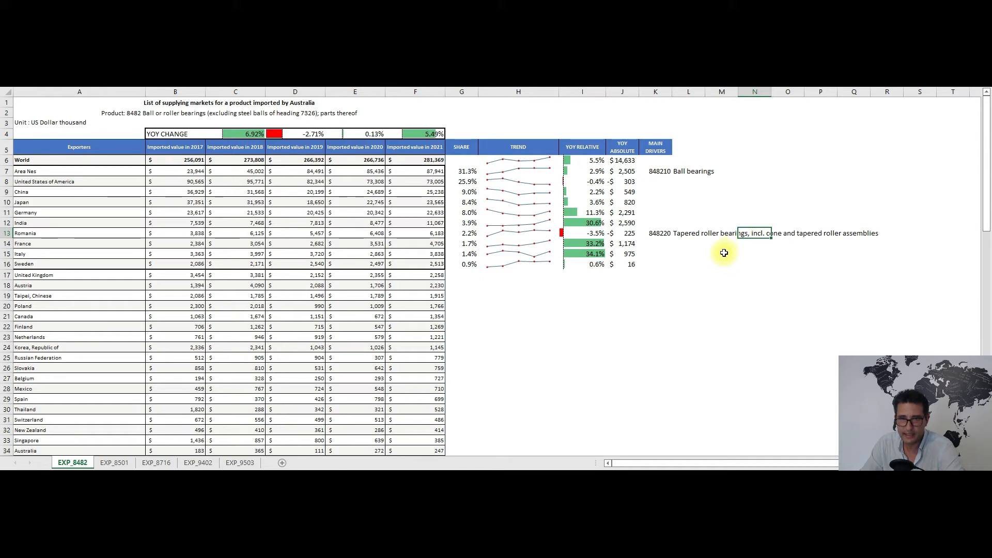
{"action": "mouse_move", "coordinate": [728, 265]}
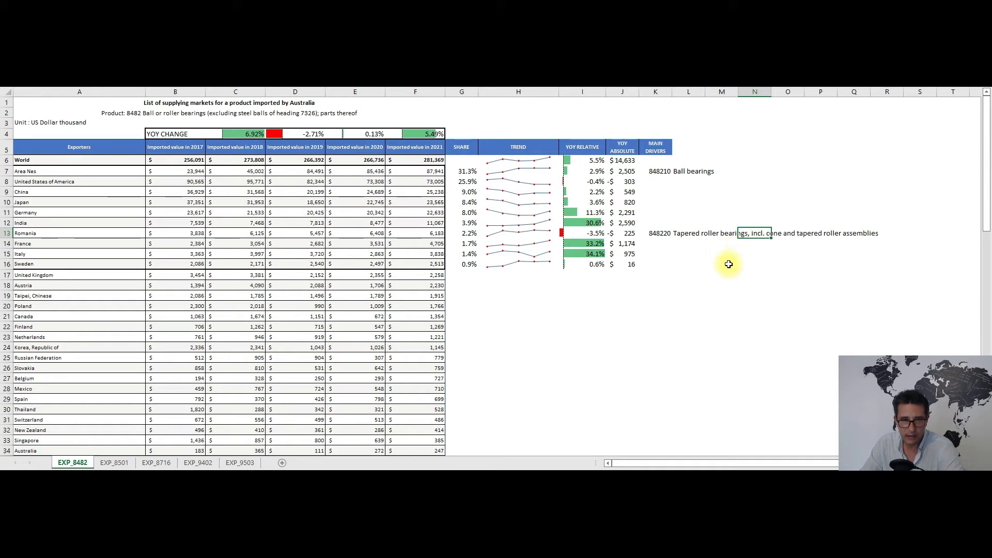
{"action": "mouse_move", "coordinate": [750, 264]}
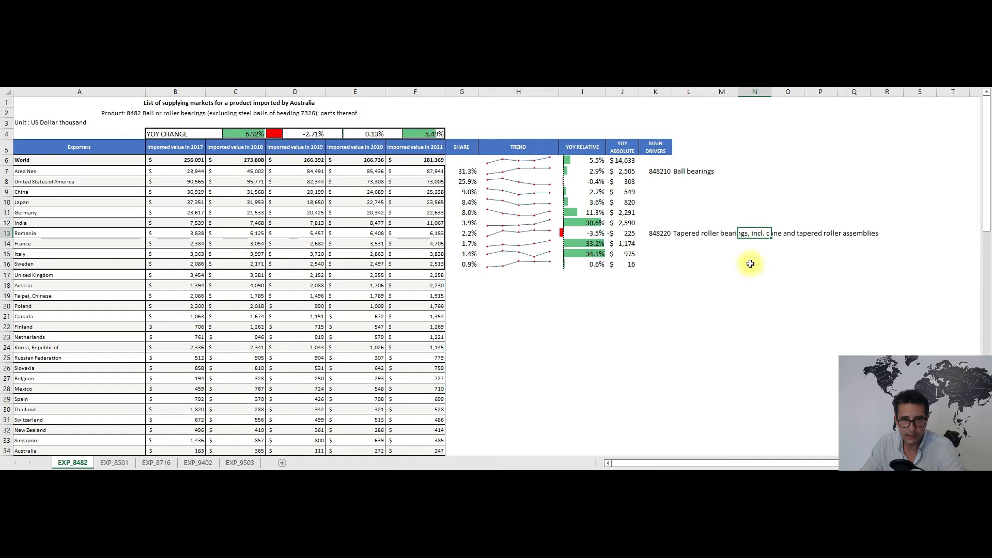
{"action": "left_click", "coordinate": [754, 264]}
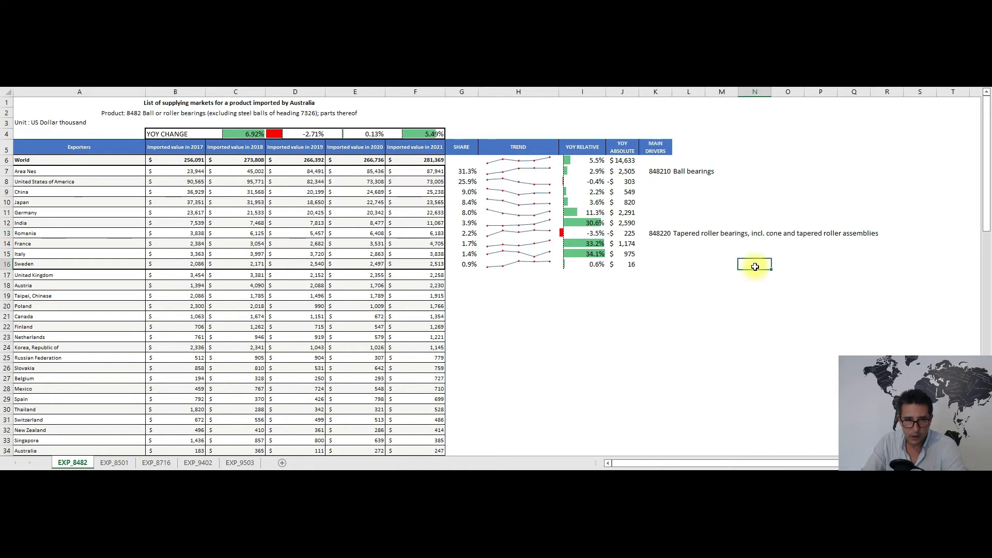
{"action": "left_click", "coordinate": [113, 463]}
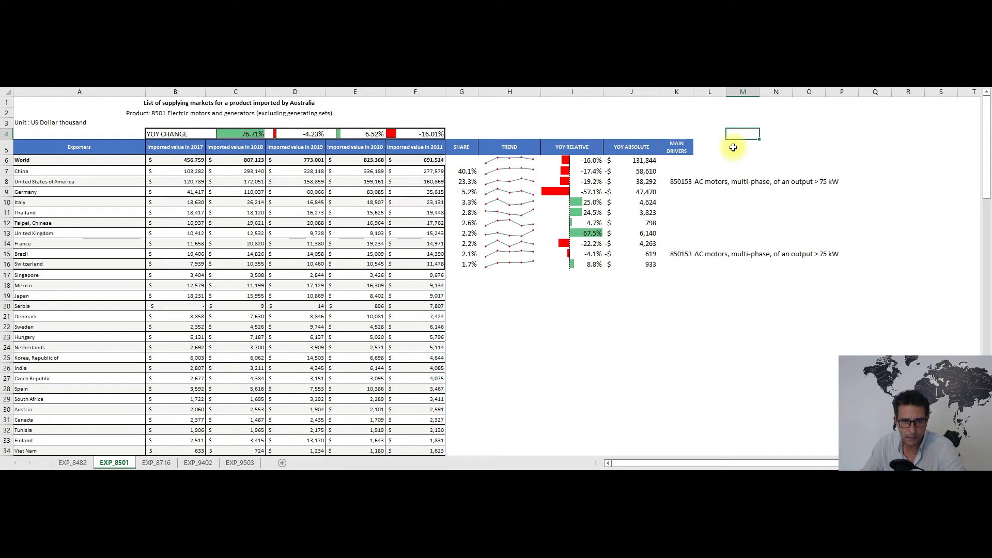
{"action": "mouse_move", "coordinate": [740, 158]}
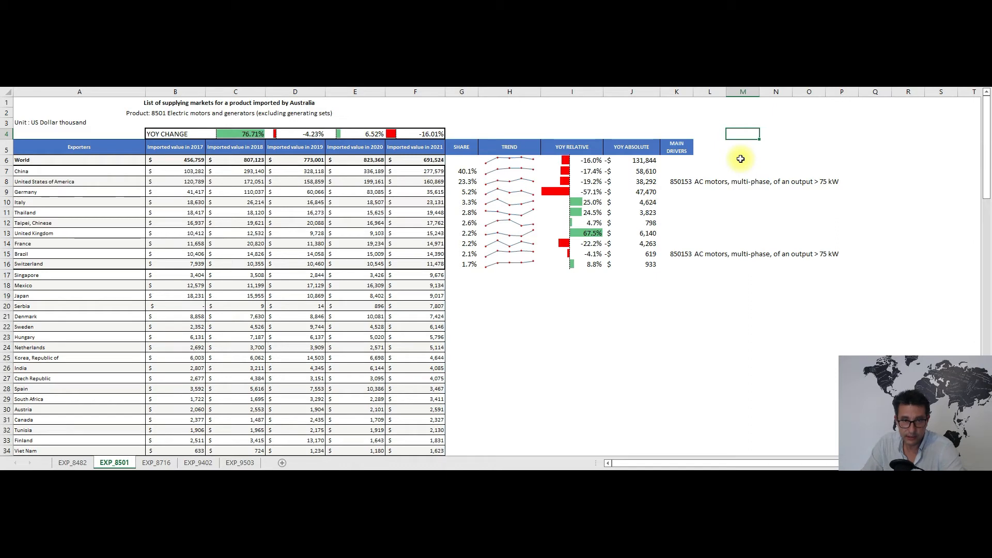
{"action": "mouse_move", "coordinate": [714, 145]}
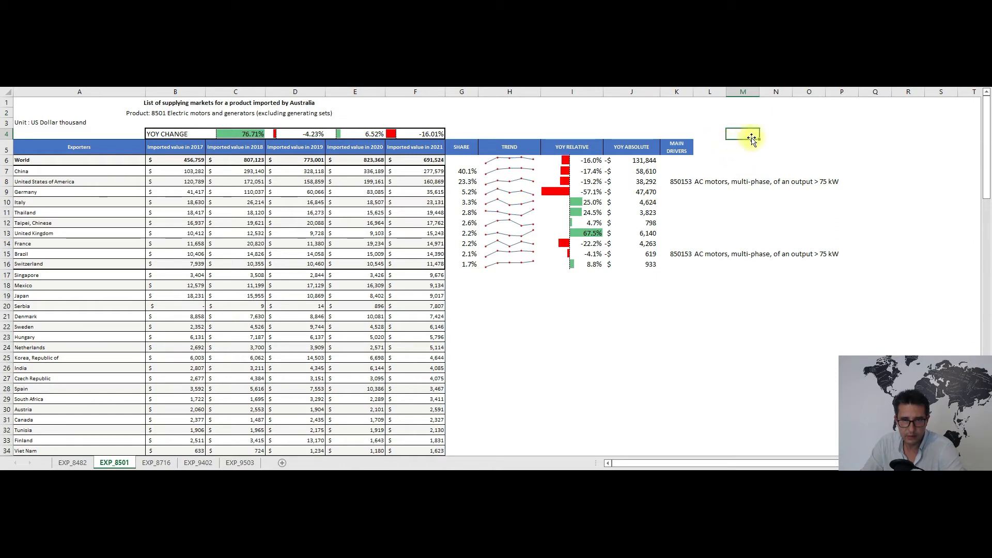
{"action": "mouse_move", "coordinate": [740, 136]}
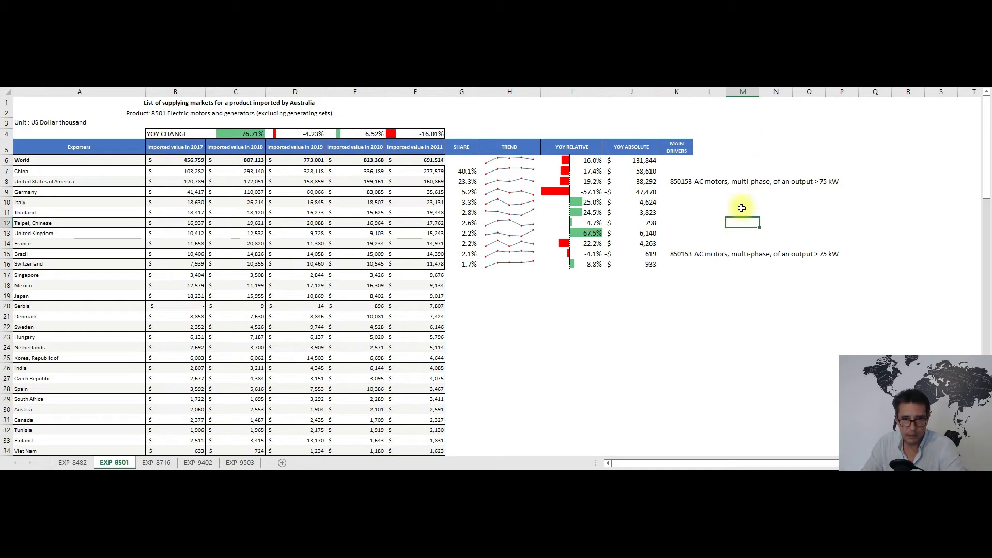
{"action": "mouse_move", "coordinate": [742, 207]}
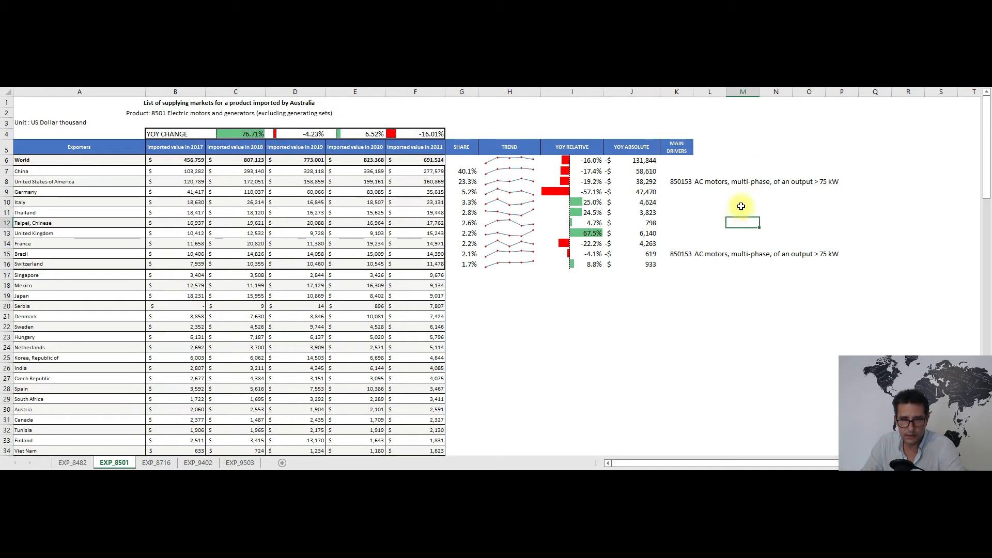
{"action": "mouse_move", "coordinate": [756, 208]}
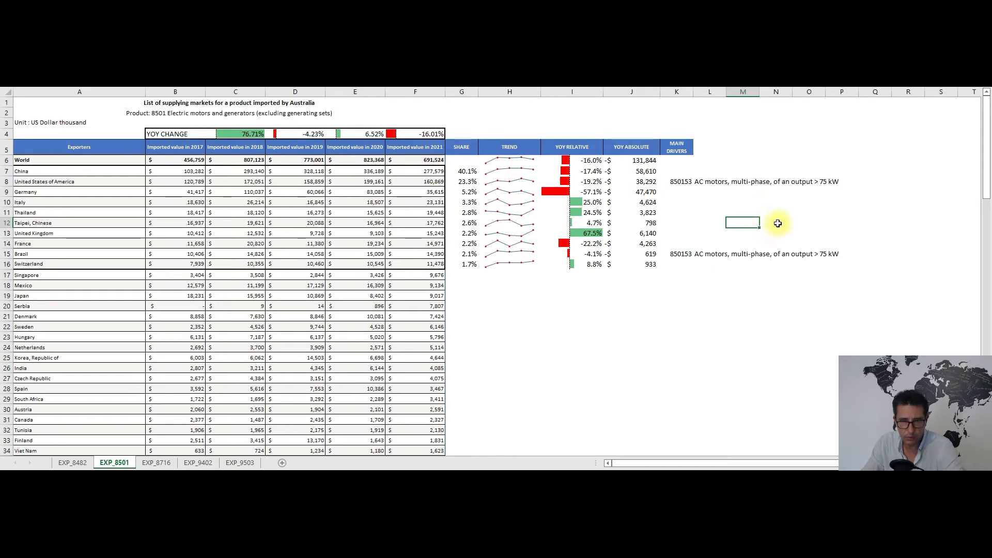
{"action": "mouse_move", "coordinate": [781, 219]}
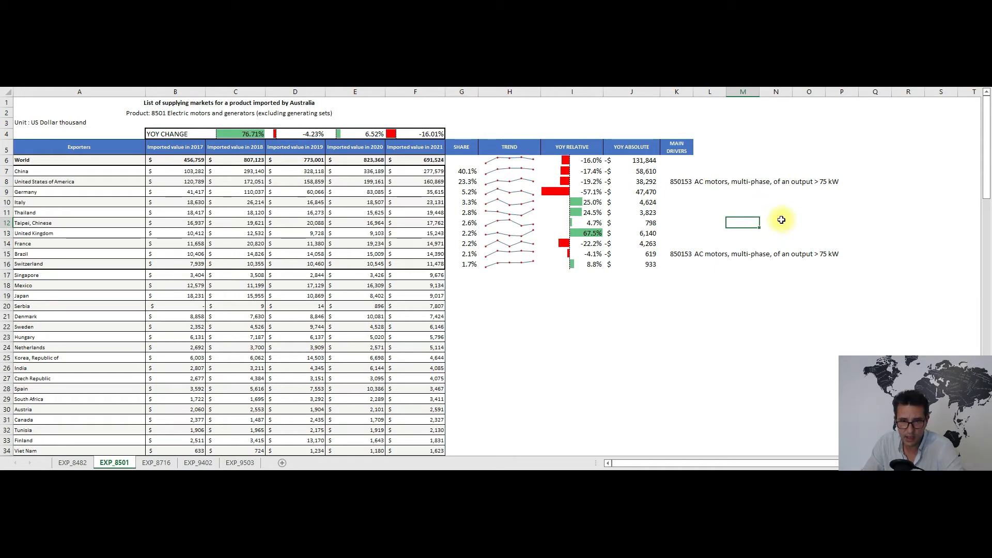
{"action": "mouse_move", "coordinate": [788, 223]}
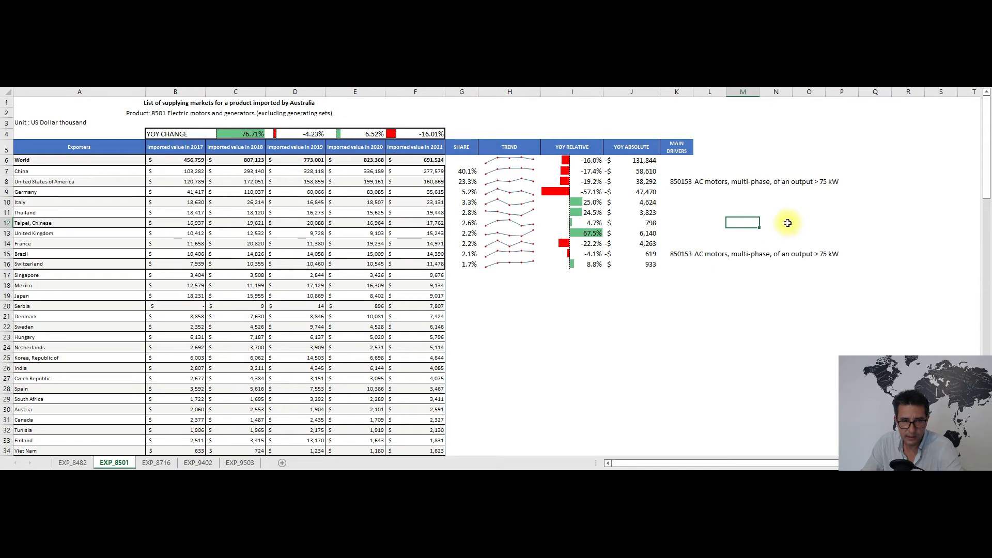
{"action": "mouse_move", "coordinate": [770, 229]}
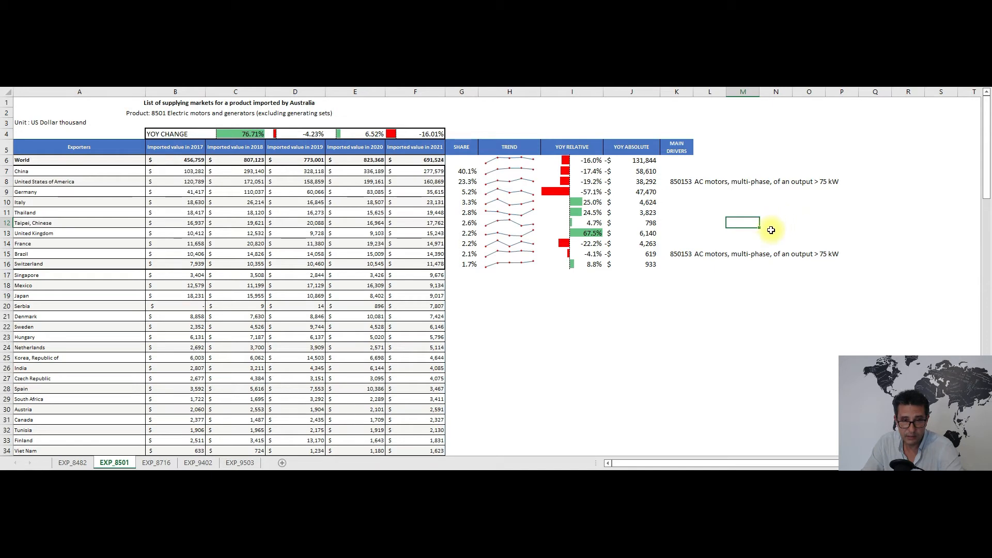
{"action": "mouse_move", "coordinate": [769, 227]}
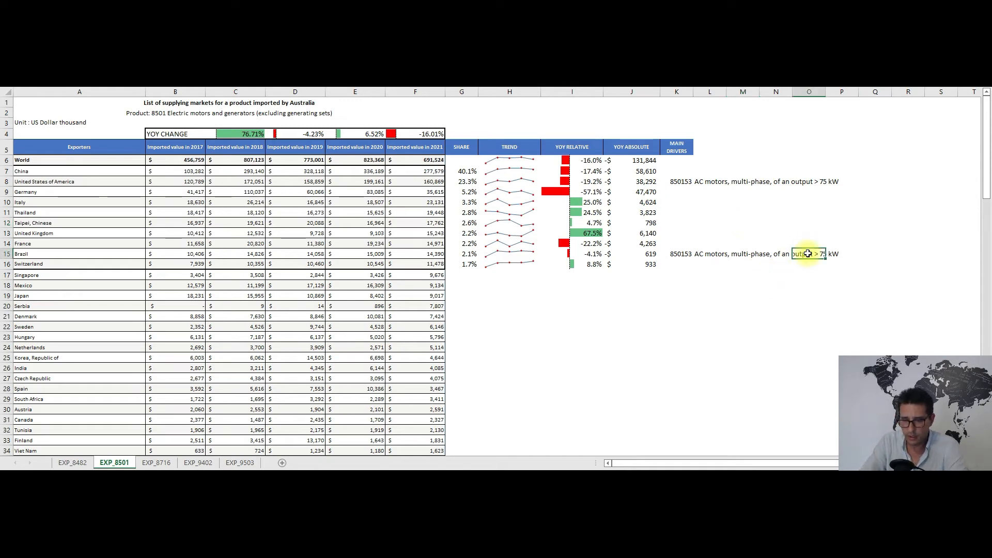
- Show the EXP_8716 trailers sheet and select a cell near the main-driver notes
{"action": "left_click", "coordinate": [156, 463]}
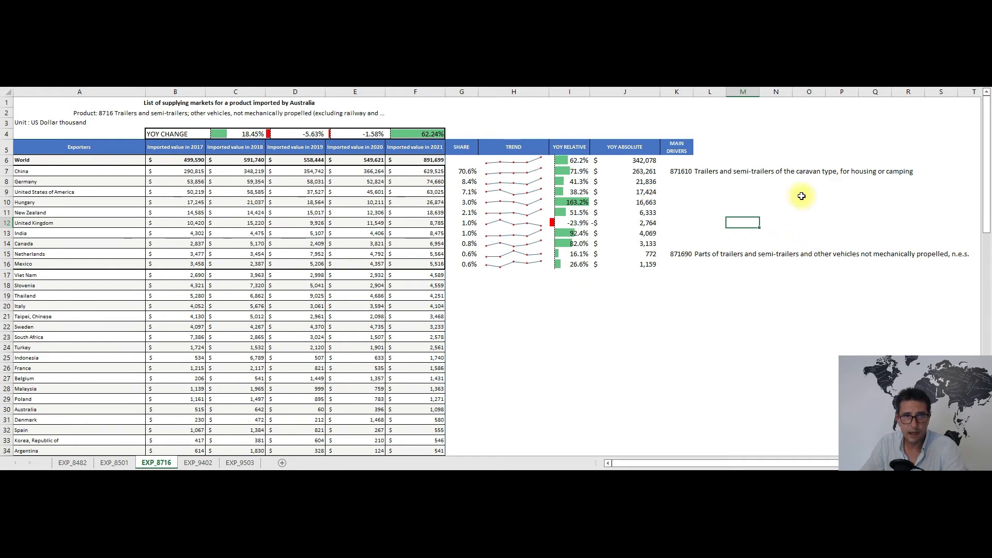
{"action": "left_click", "coordinate": [743, 133]}
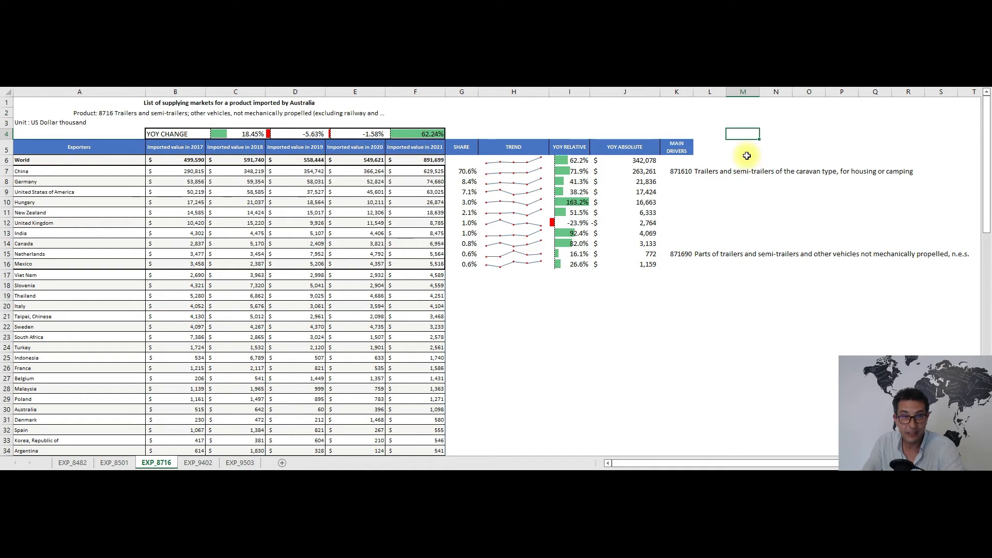
{"action": "mouse_move", "coordinate": [748, 152]}
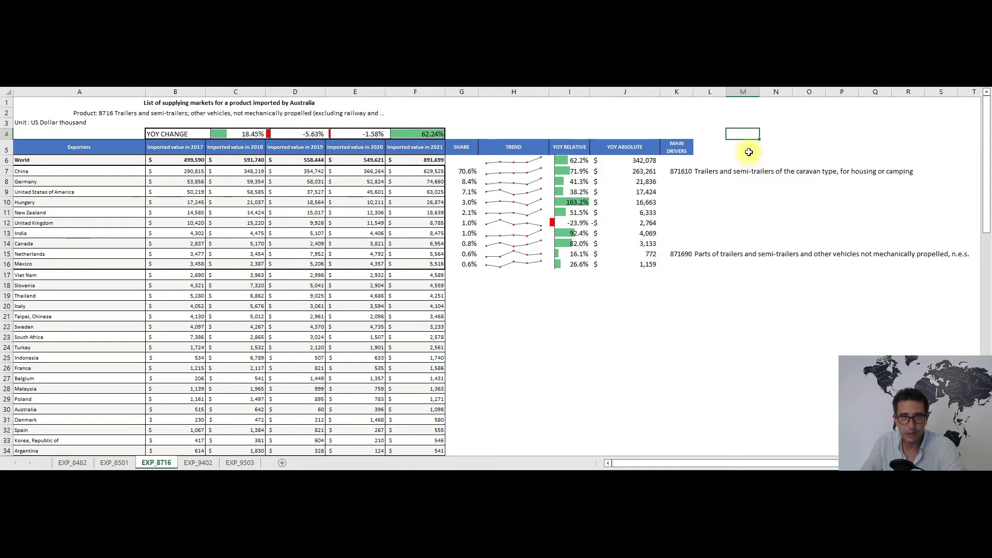
{"action": "mouse_move", "coordinate": [742, 137]}
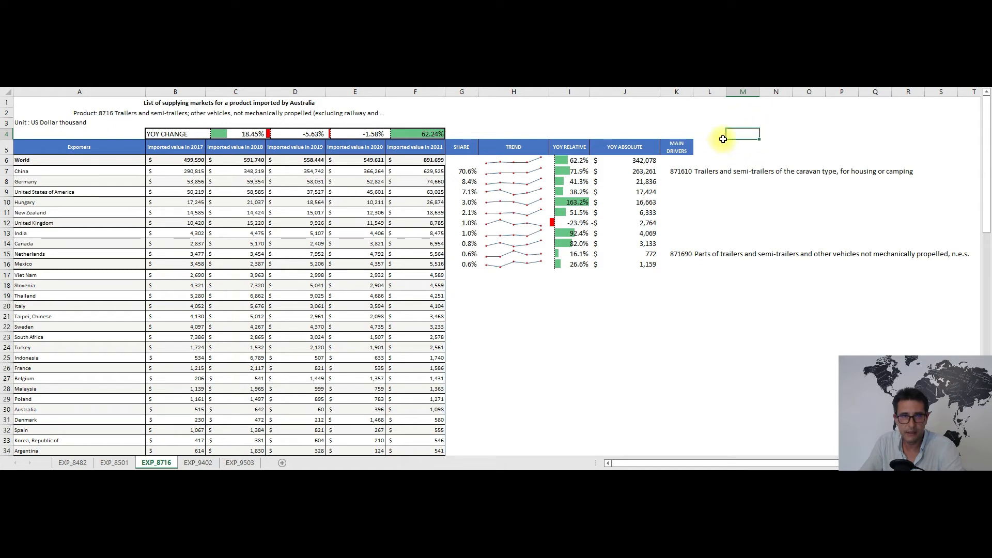
{"action": "mouse_move", "coordinate": [729, 135]}
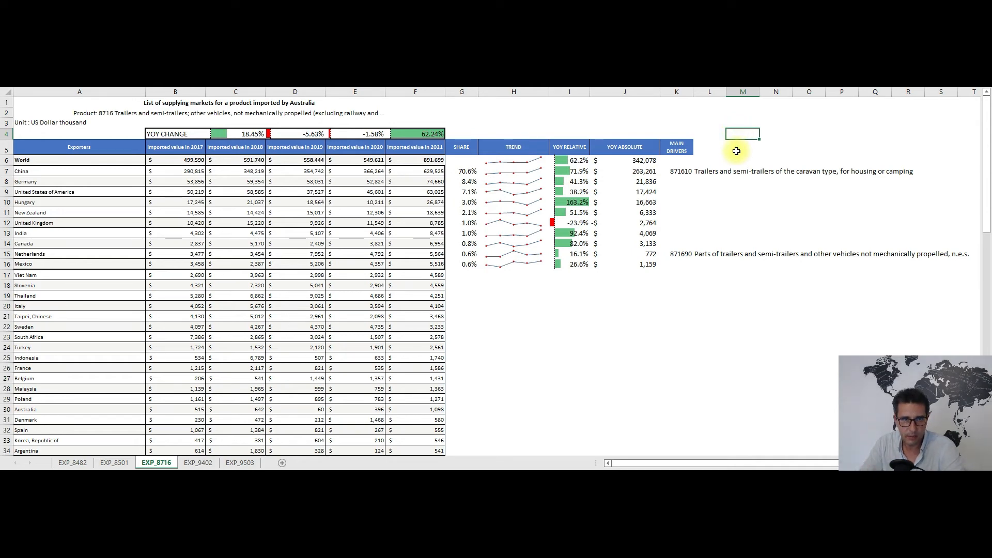
{"action": "mouse_move", "coordinate": [762, 134]}
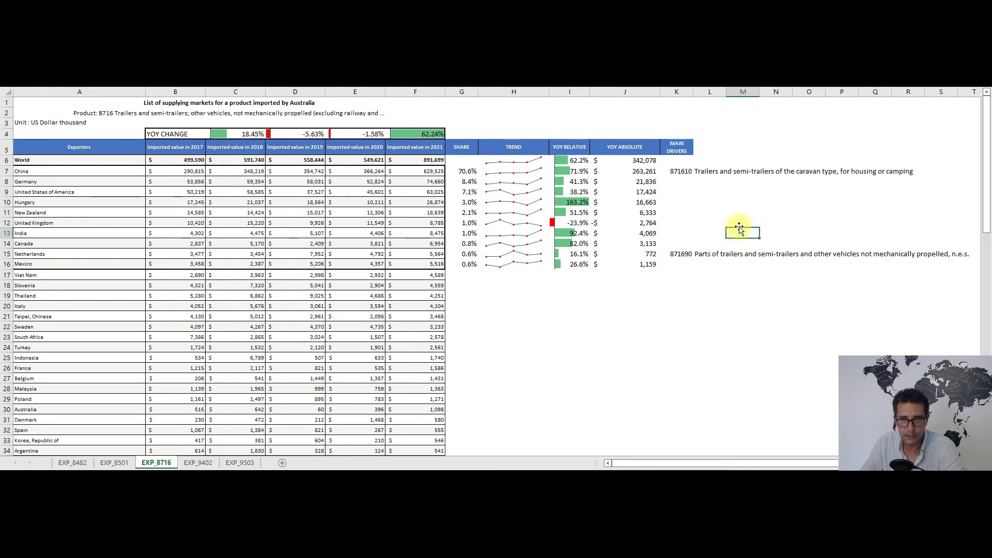
{"action": "mouse_move", "coordinate": [753, 211]}
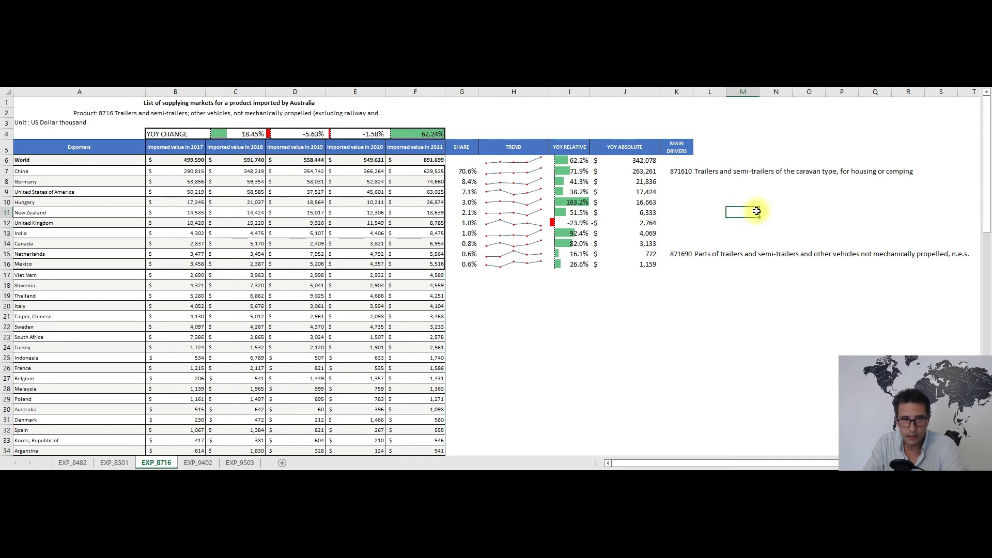
{"action": "left_click", "coordinate": [198, 462]}
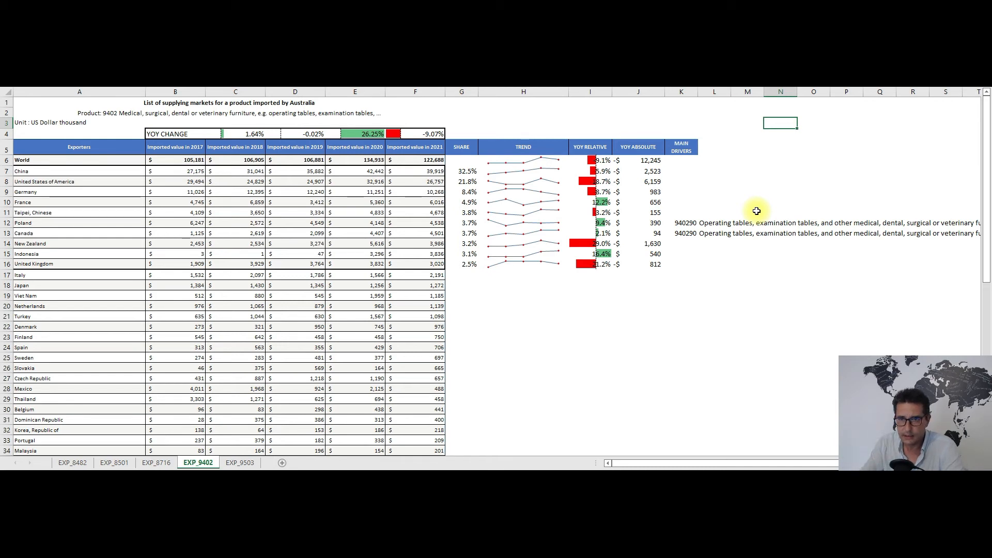
{"action": "mouse_move", "coordinate": [764, 165]}
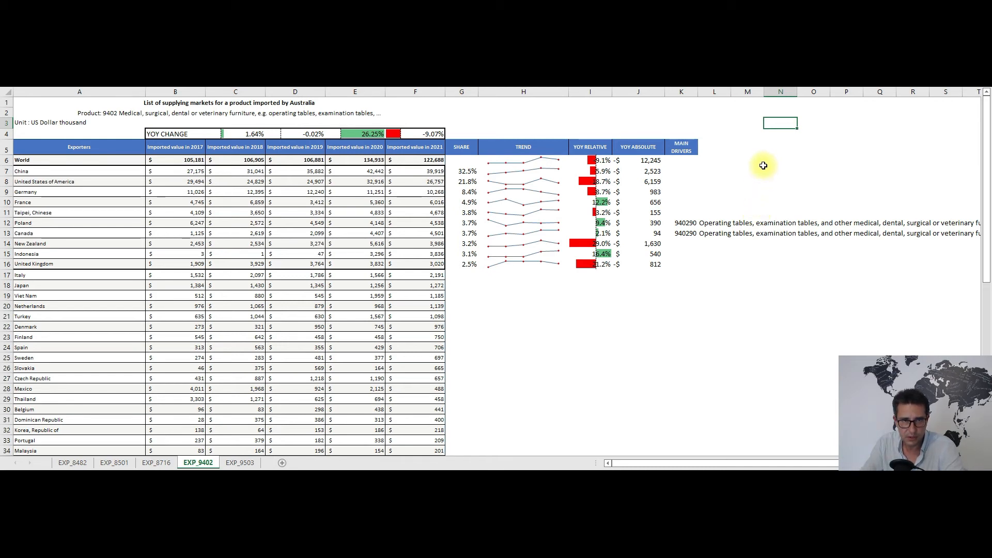
{"action": "mouse_move", "coordinate": [769, 159]}
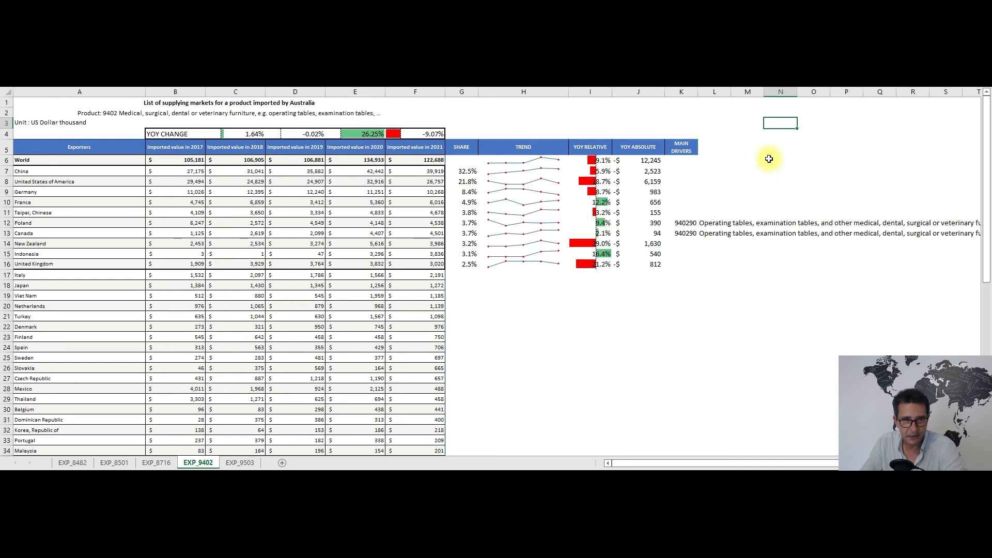
{"action": "mouse_move", "coordinate": [774, 166]}
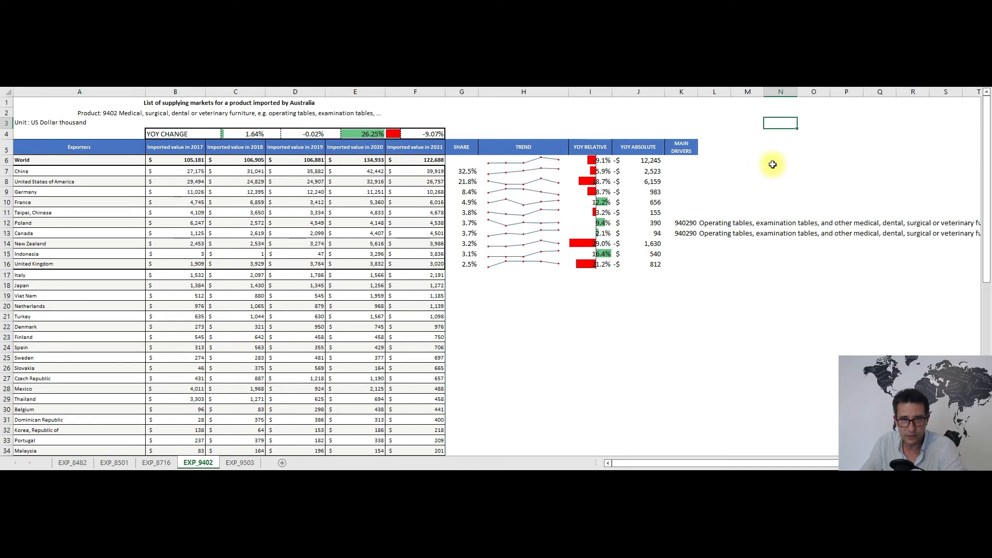
{"action": "mouse_move", "coordinate": [750, 170]}
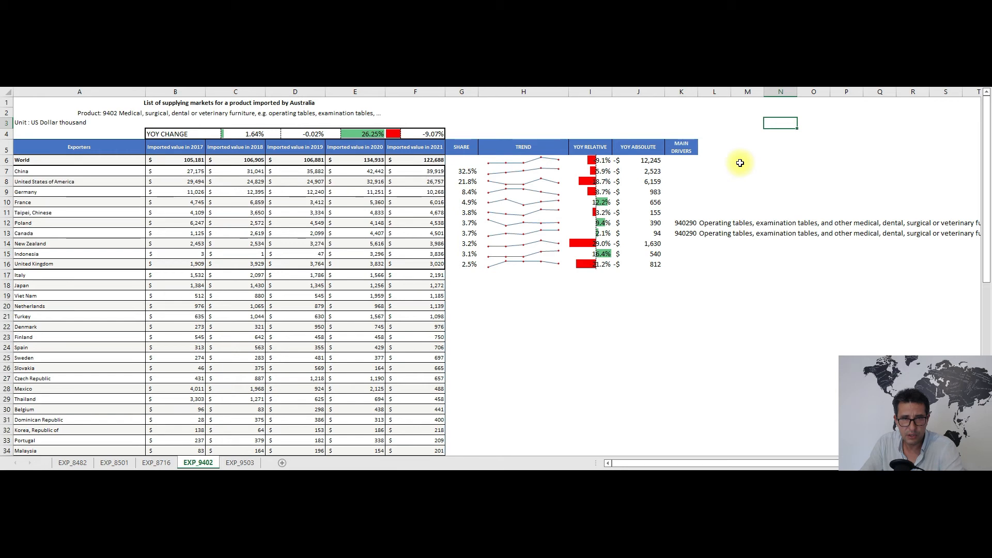
{"action": "mouse_move", "coordinate": [743, 164]}
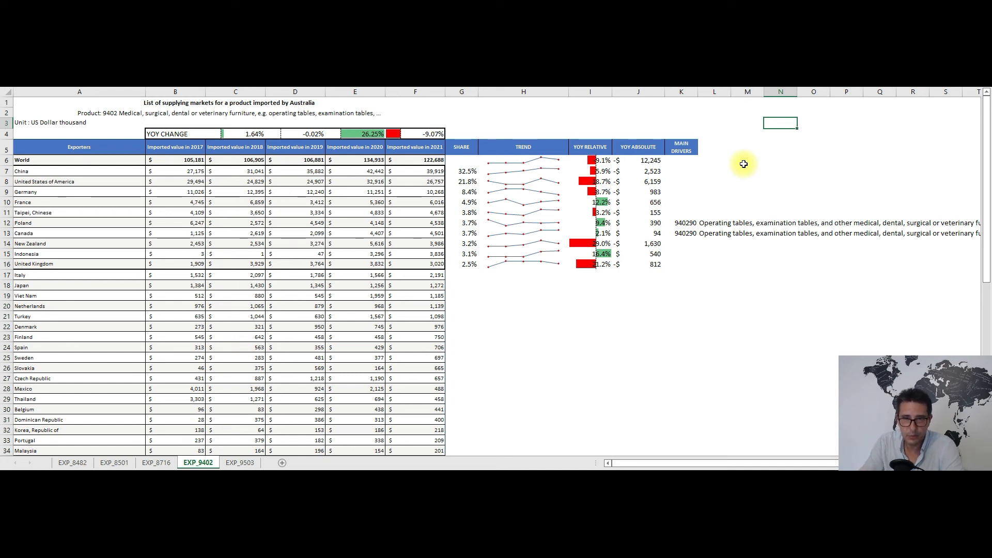
{"action": "mouse_move", "coordinate": [759, 166]}
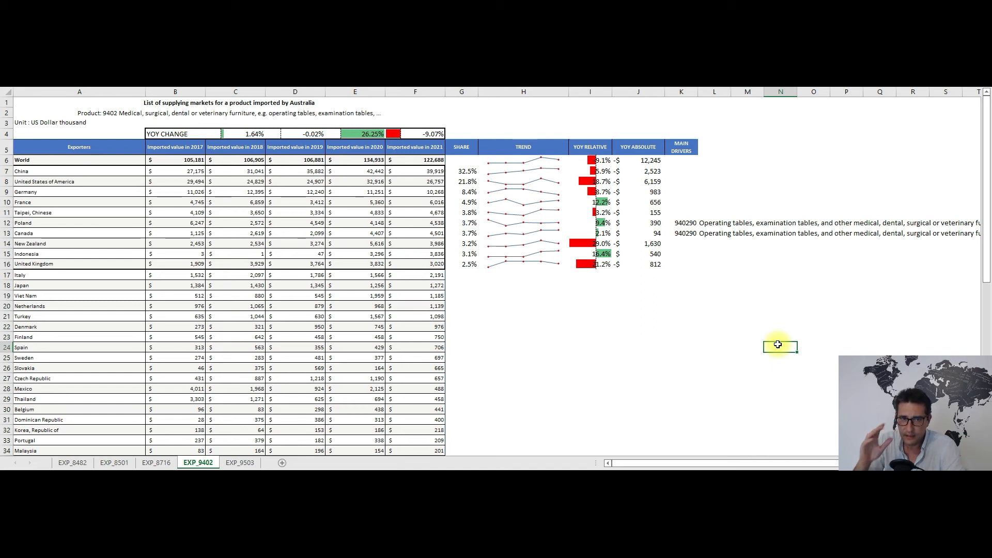
{"action": "mouse_move", "coordinate": [762, 285]}
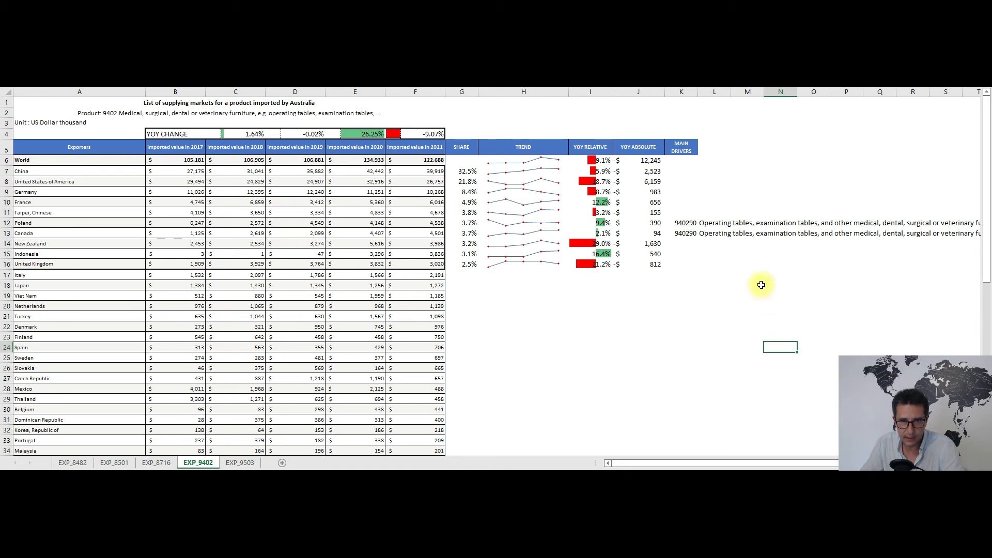
{"action": "mouse_move", "coordinate": [777, 188]}
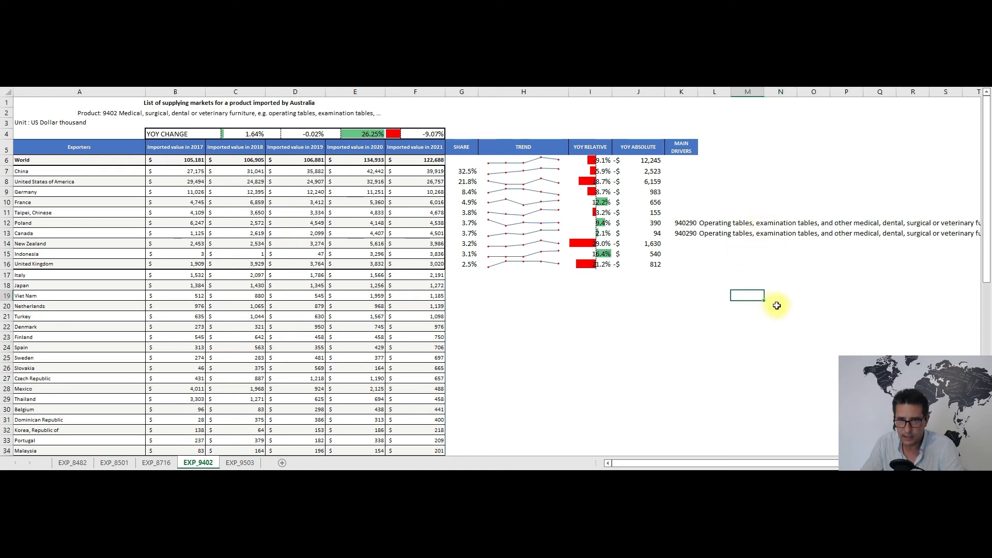
{"action": "mouse_move", "coordinate": [783, 283]}
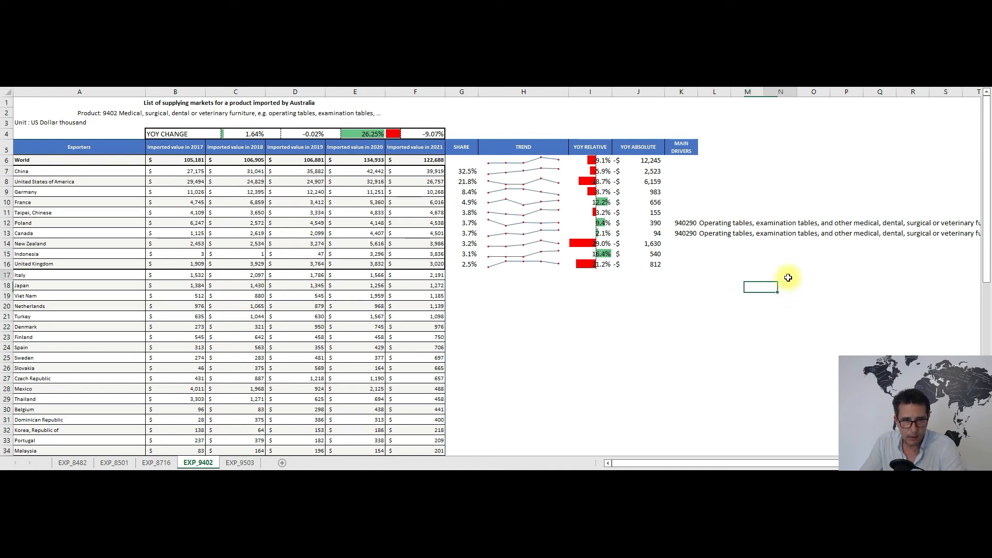
{"action": "left_click", "coordinate": [781, 275]}
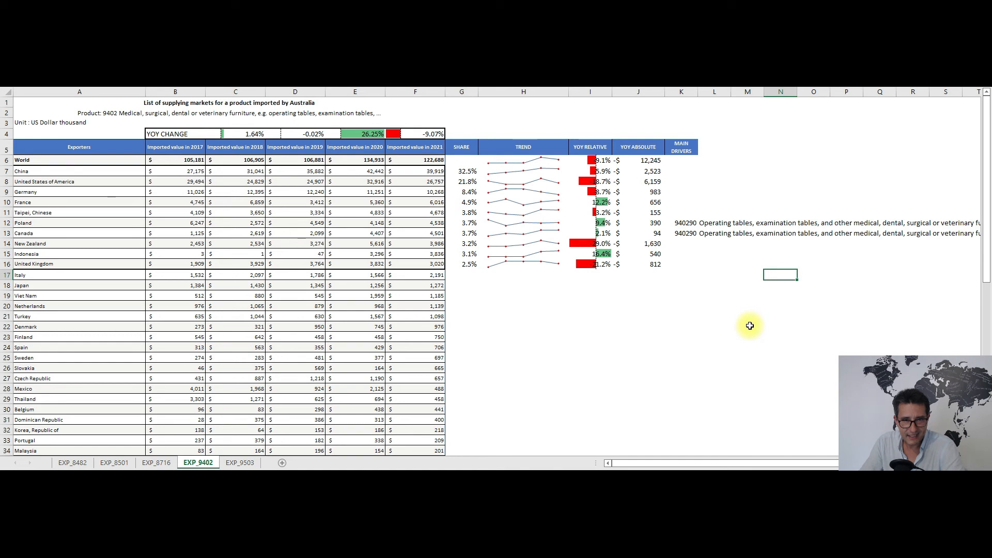
{"action": "mouse_move", "coordinate": [758, 318]}
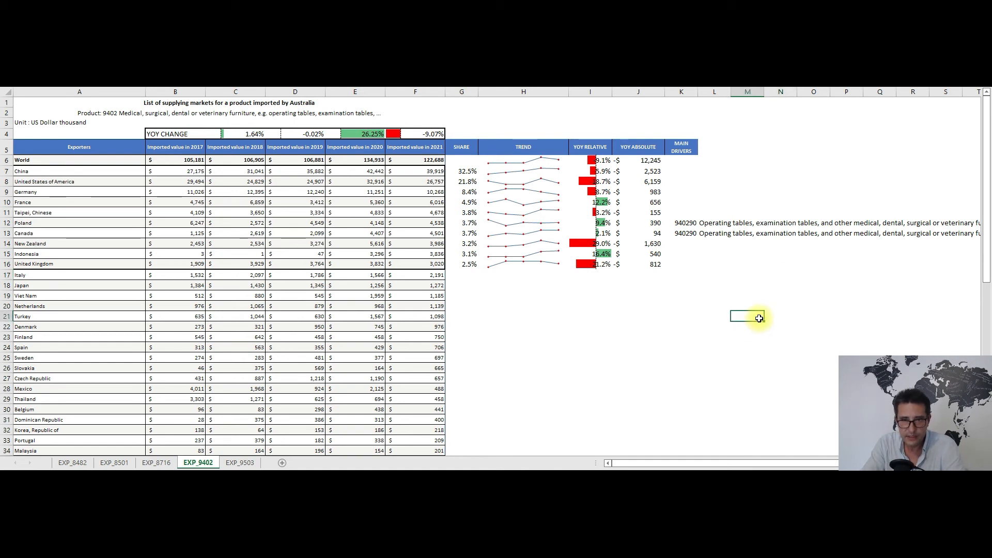
- Show the EXP_9503 toys sheet and select a cell beside the code 950300 notes
{"action": "left_click", "coordinate": [238, 462]}
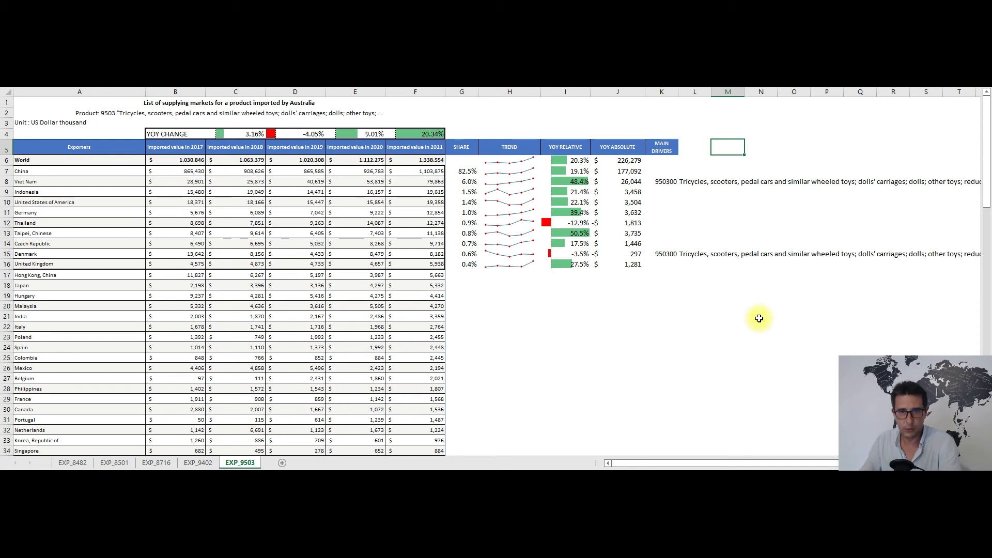
{"action": "mouse_move", "coordinate": [748, 227]}
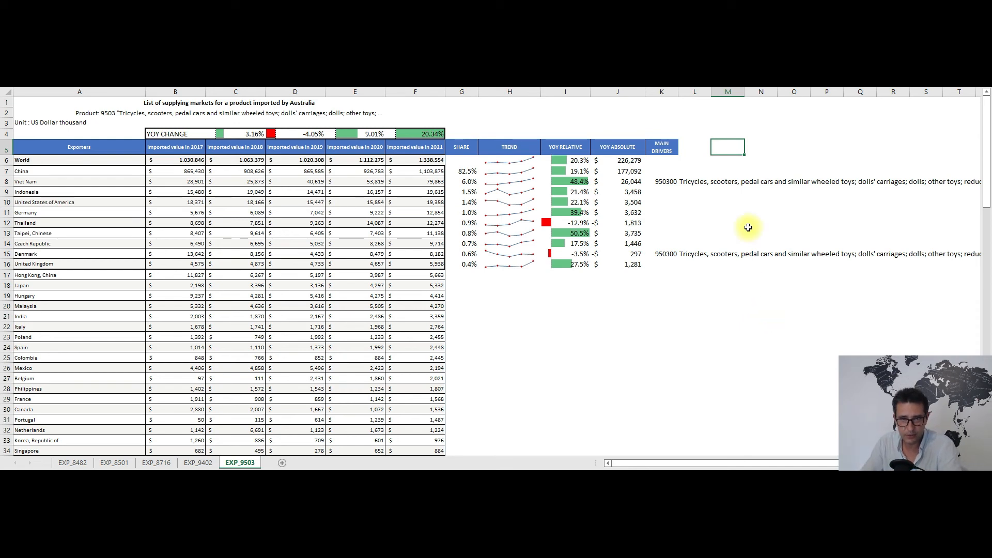
{"action": "mouse_move", "coordinate": [750, 224]}
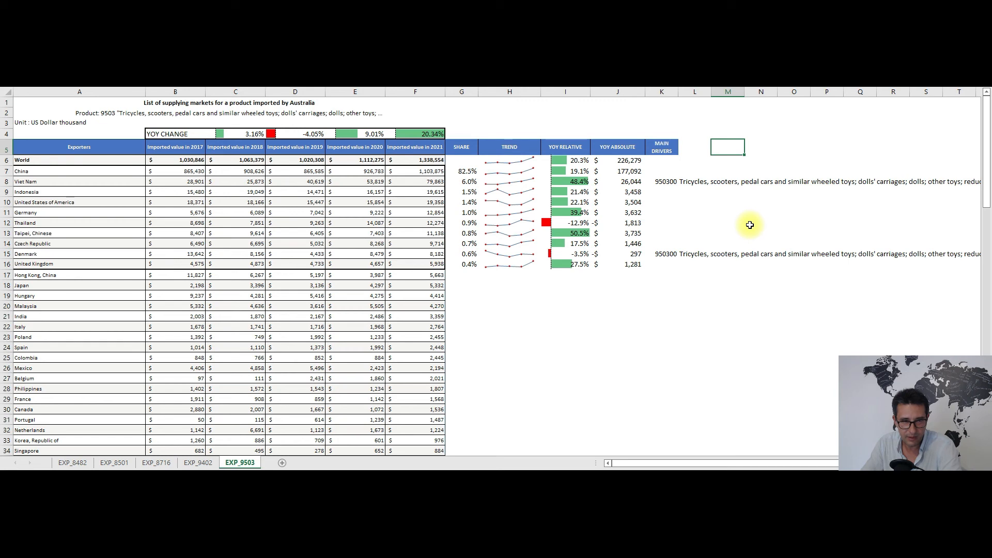
{"action": "mouse_move", "coordinate": [754, 235]}
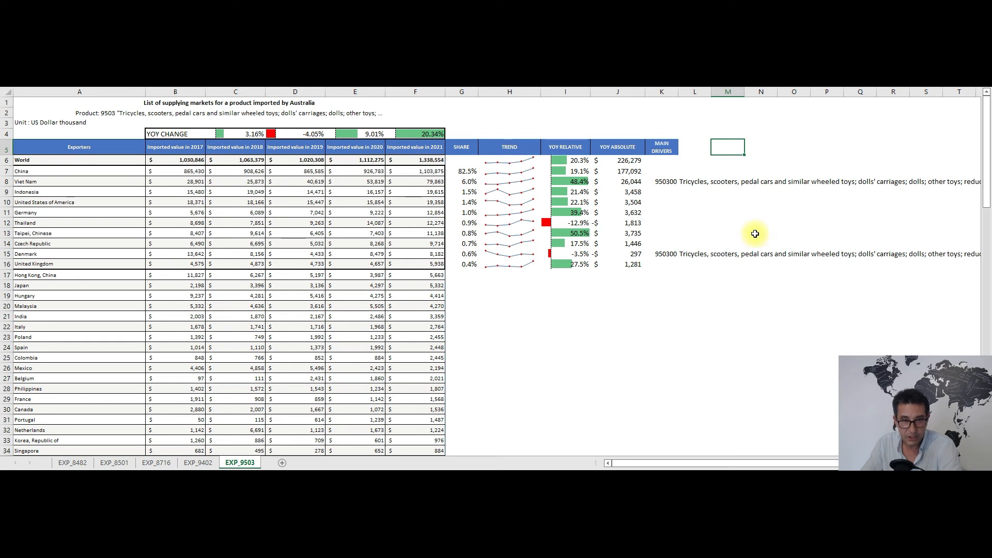
{"action": "mouse_move", "coordinate": [752, 226]}
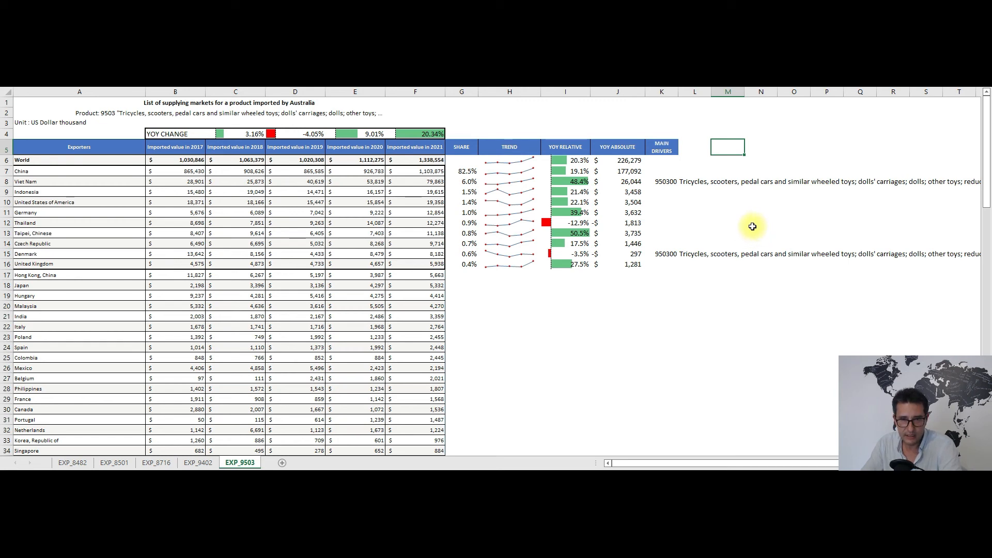
{"action": "mouse_move", "coordinate": [760, 228]}
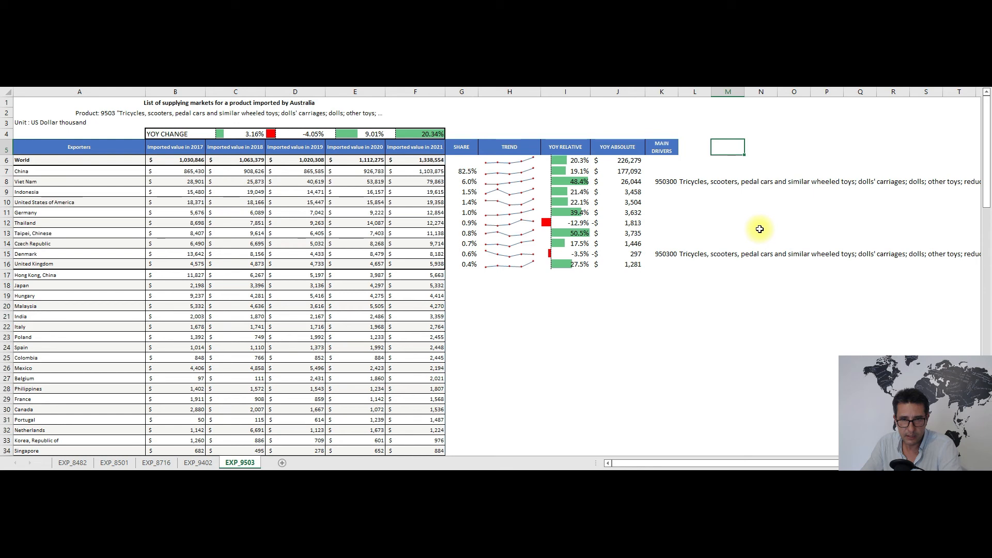
{"action": "mouse_move", "coordinate": [761, 227]}
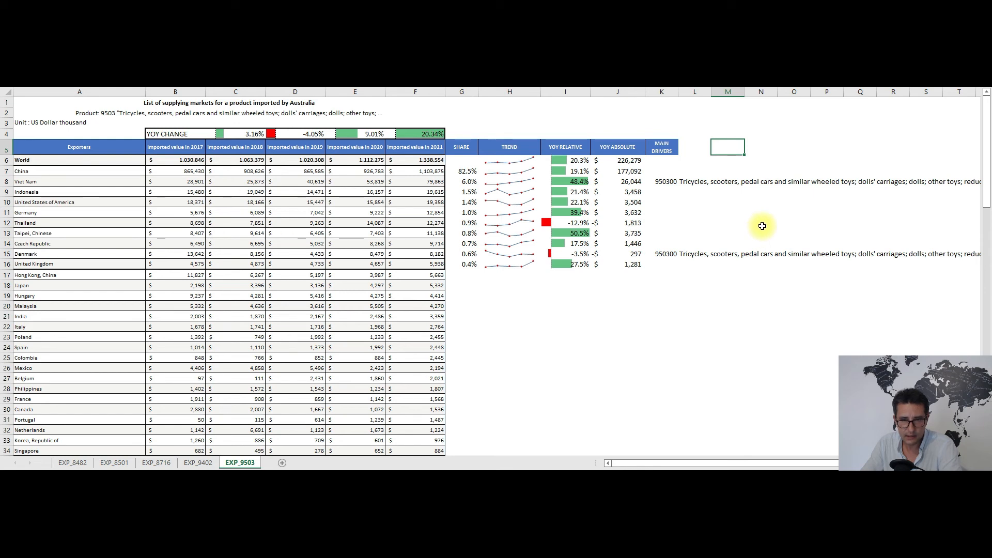
{"action": "mouse_move", "coordinate": [755, 226]}
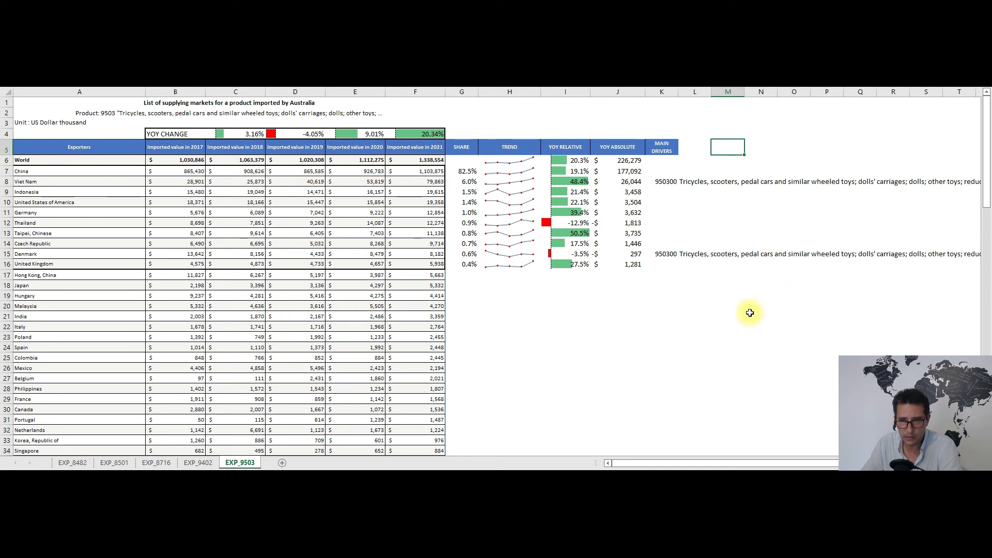
{"action": "mouse_move", "coordinate": [747, 306]}
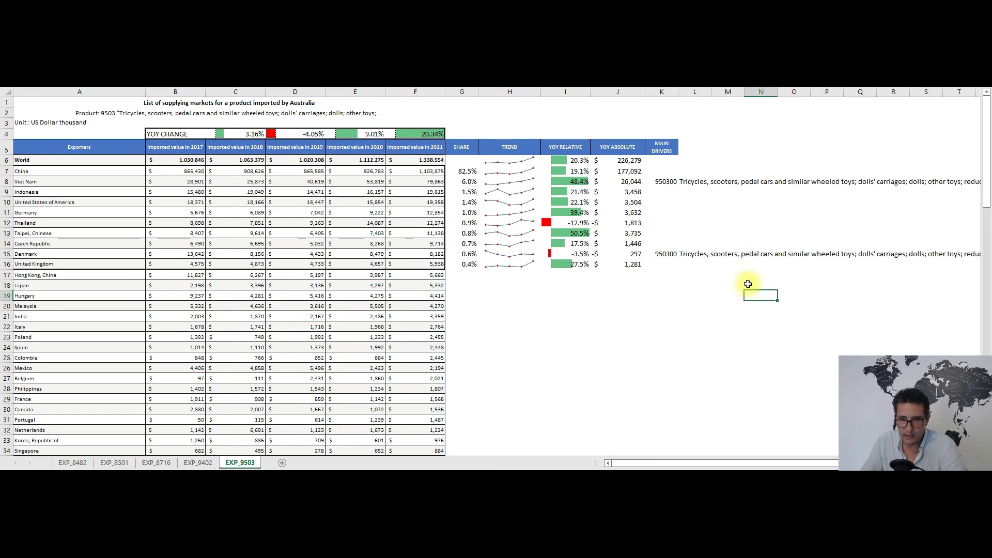
{"action": "mouse_move", "coordinate": [732, 301]}
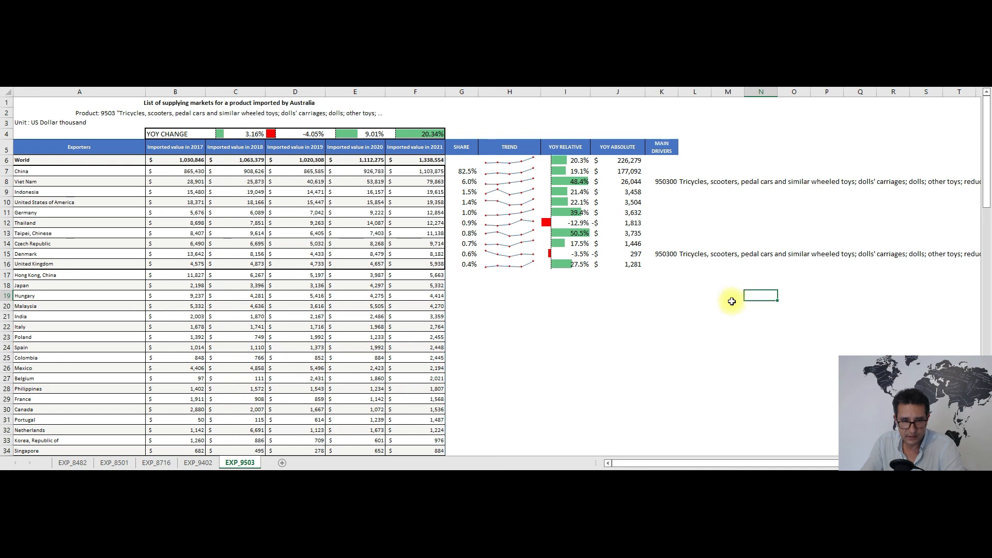
{"action": "mouse_move", "coordinate": [732, 317]}
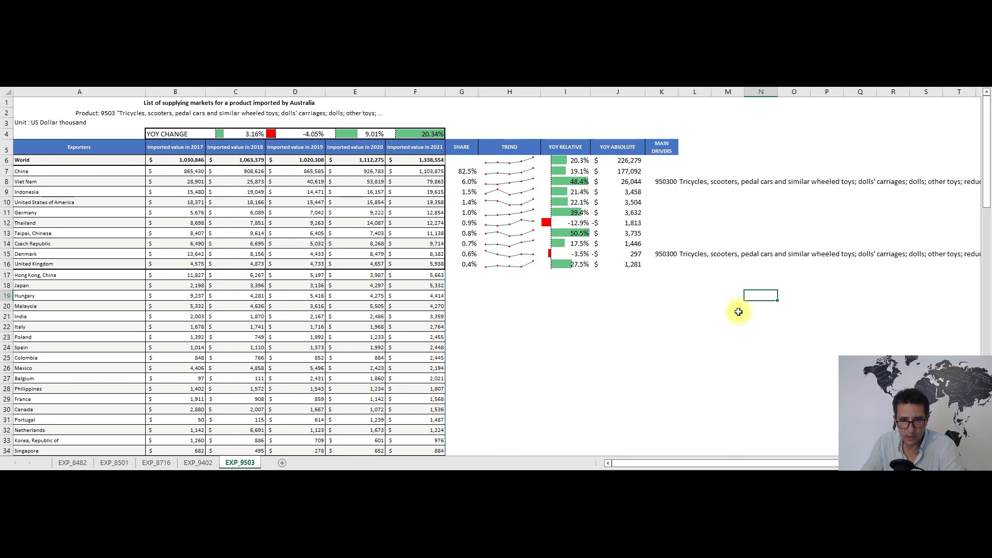
{"action": "mouse_move", "coordinate": [761, 314]}
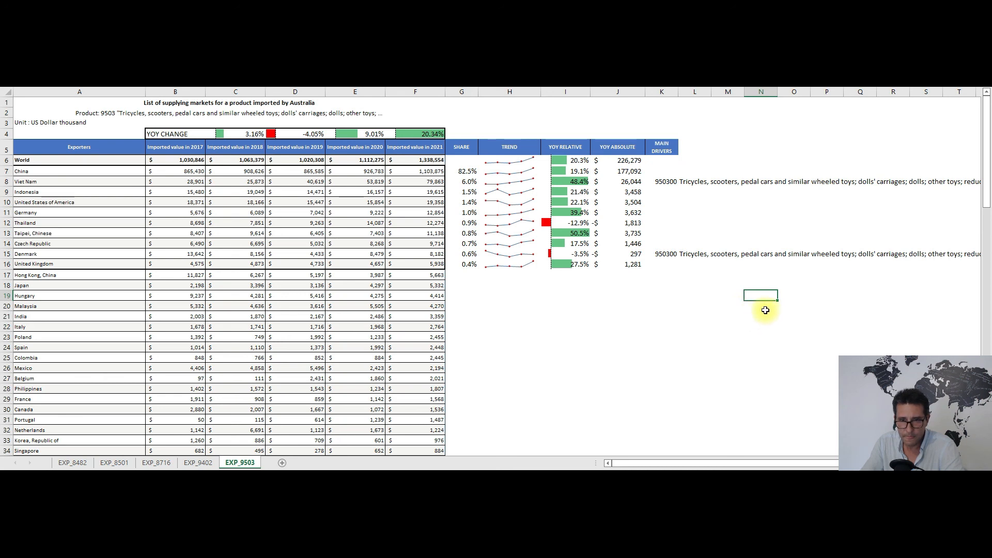
{"action": "left_click", "coordinate": [760, 306]}
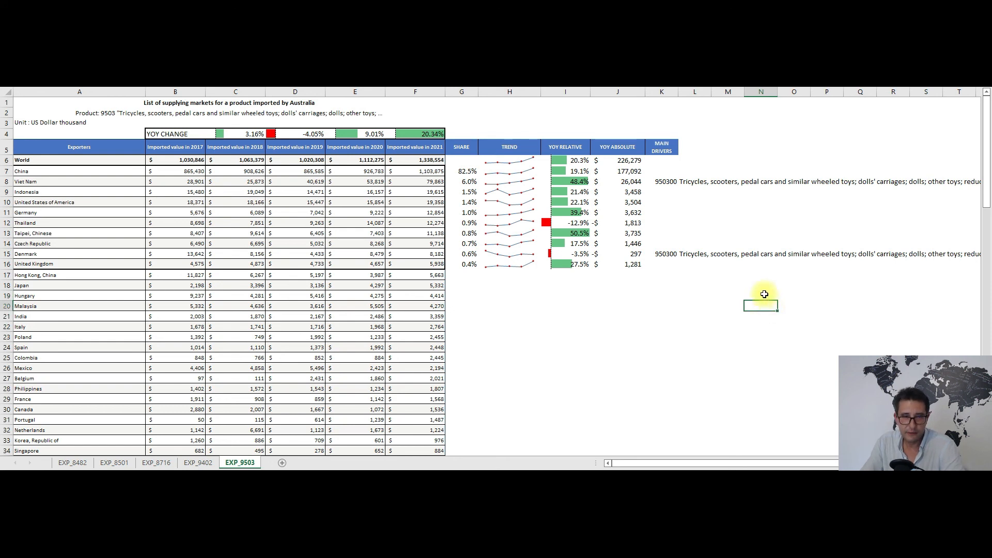
{"action": "mouse_move", "coordinate": [763, 288]}
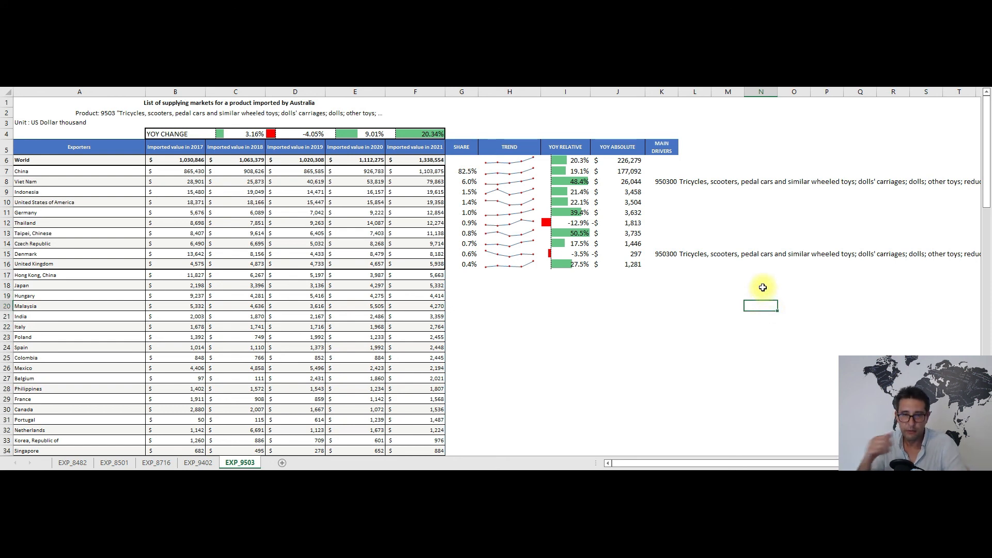